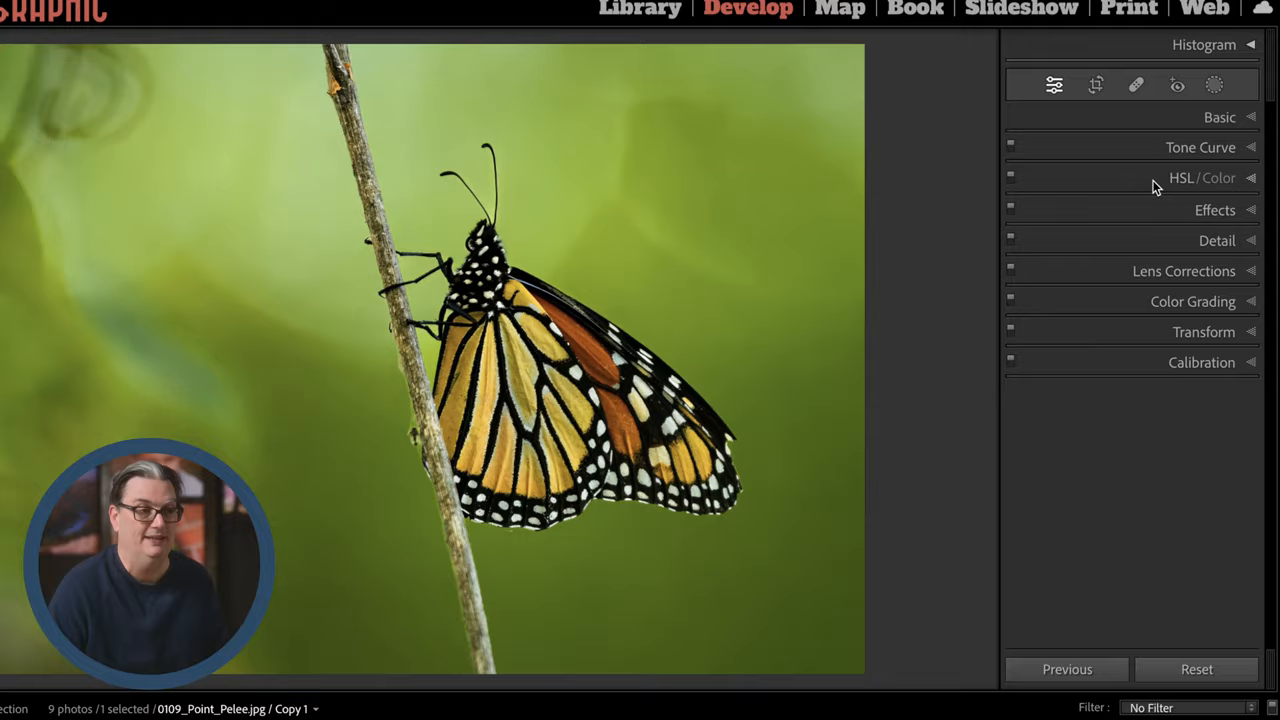
Try the Green Luminance and Saturation sliders in HSL/Color, reset them and land on the Hue sliders.
click(1200, 176)
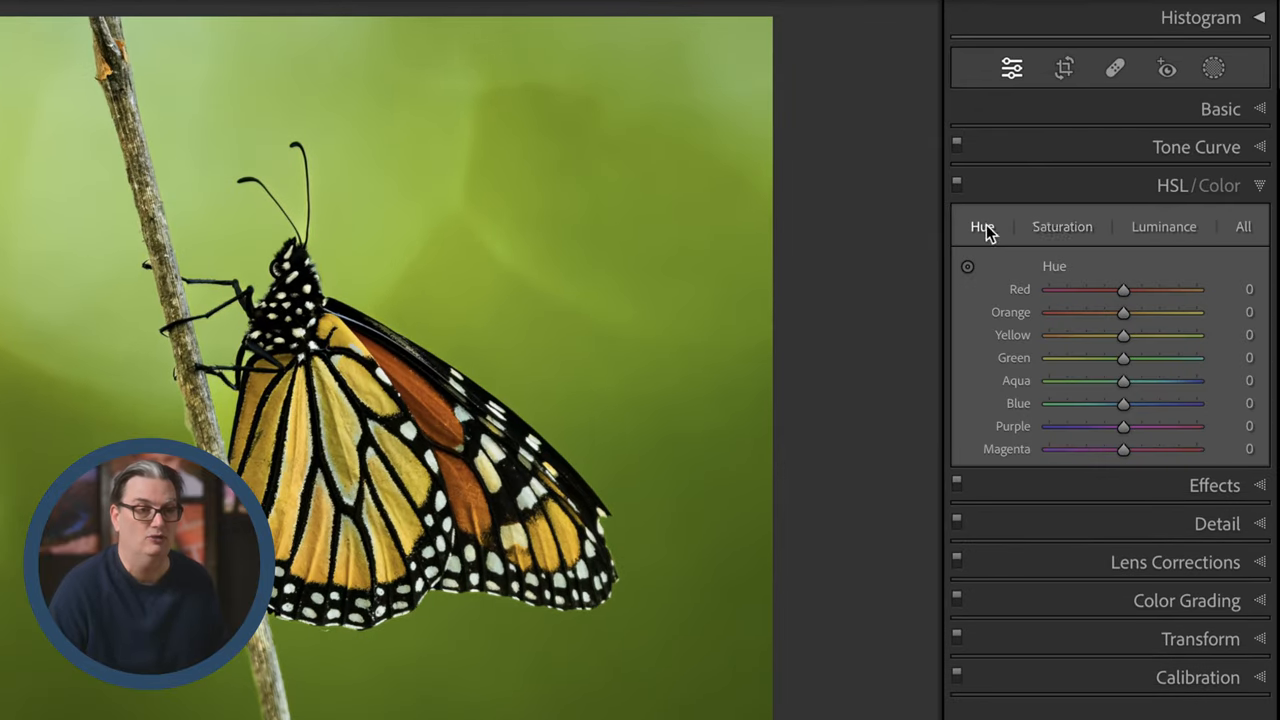
click(1164, 226)
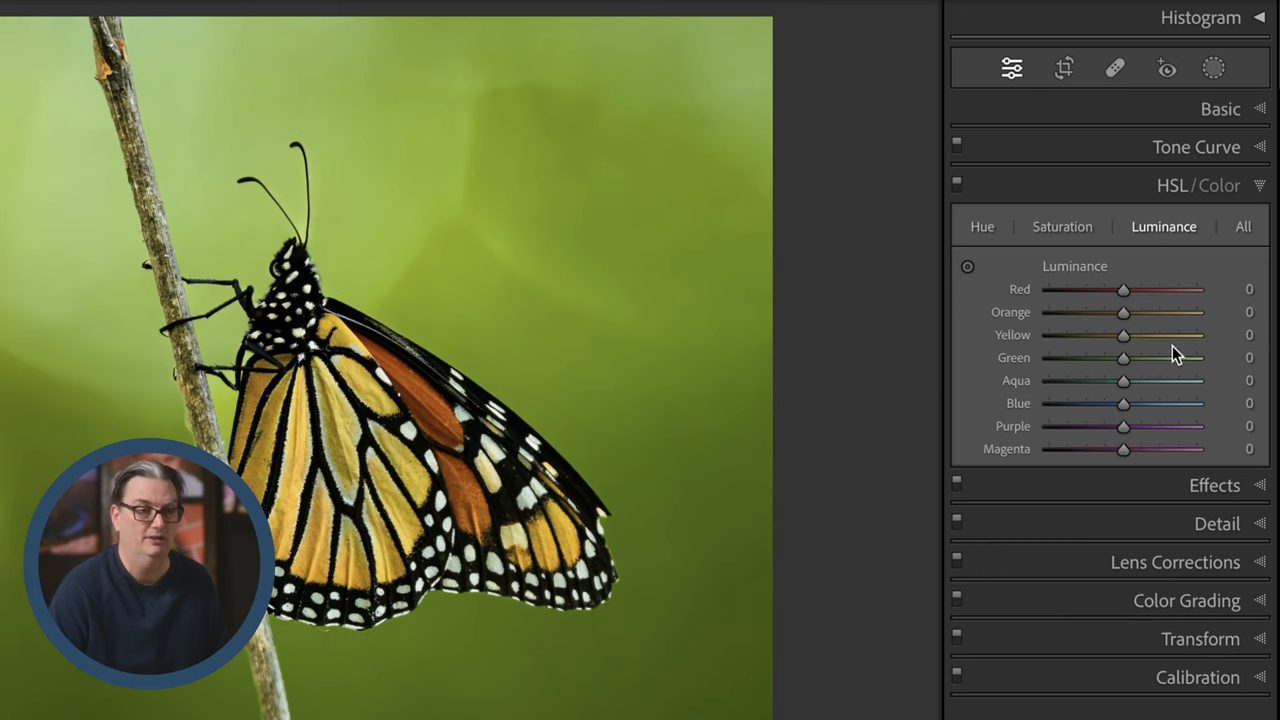
mouse_move(1088, 288)
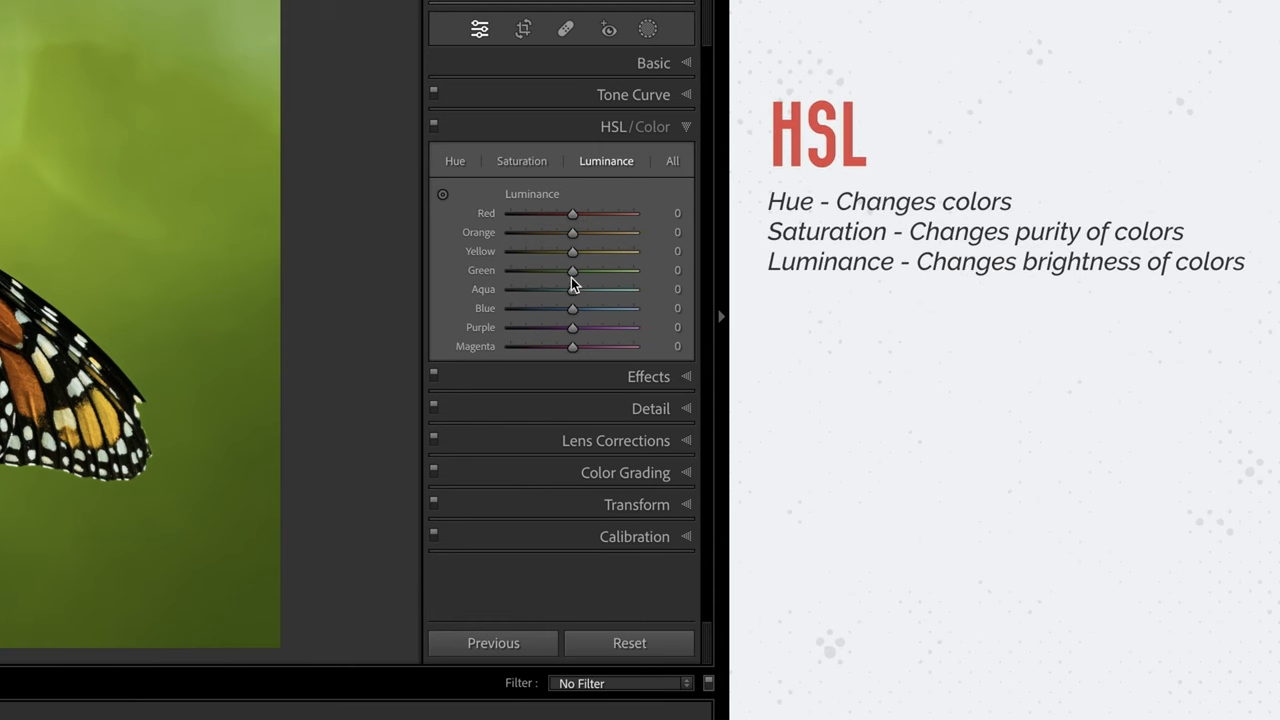
drag(572, 270, 604, 270)
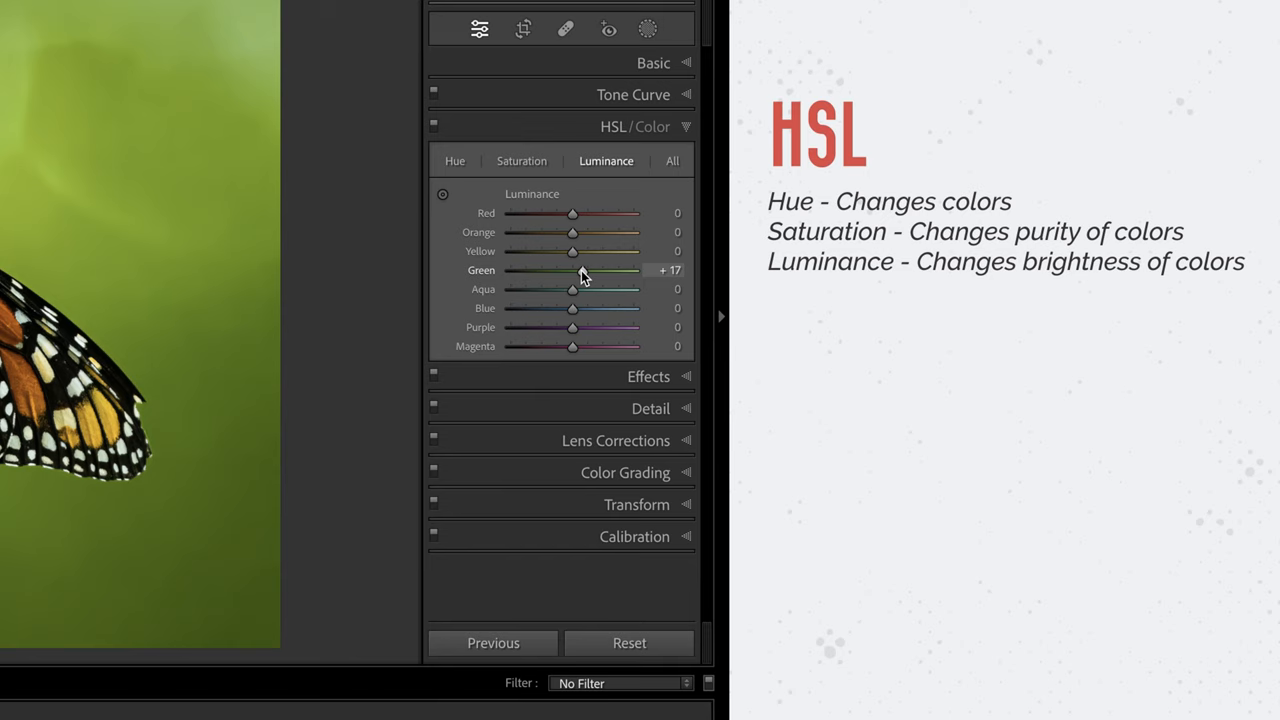
click(520, 160)
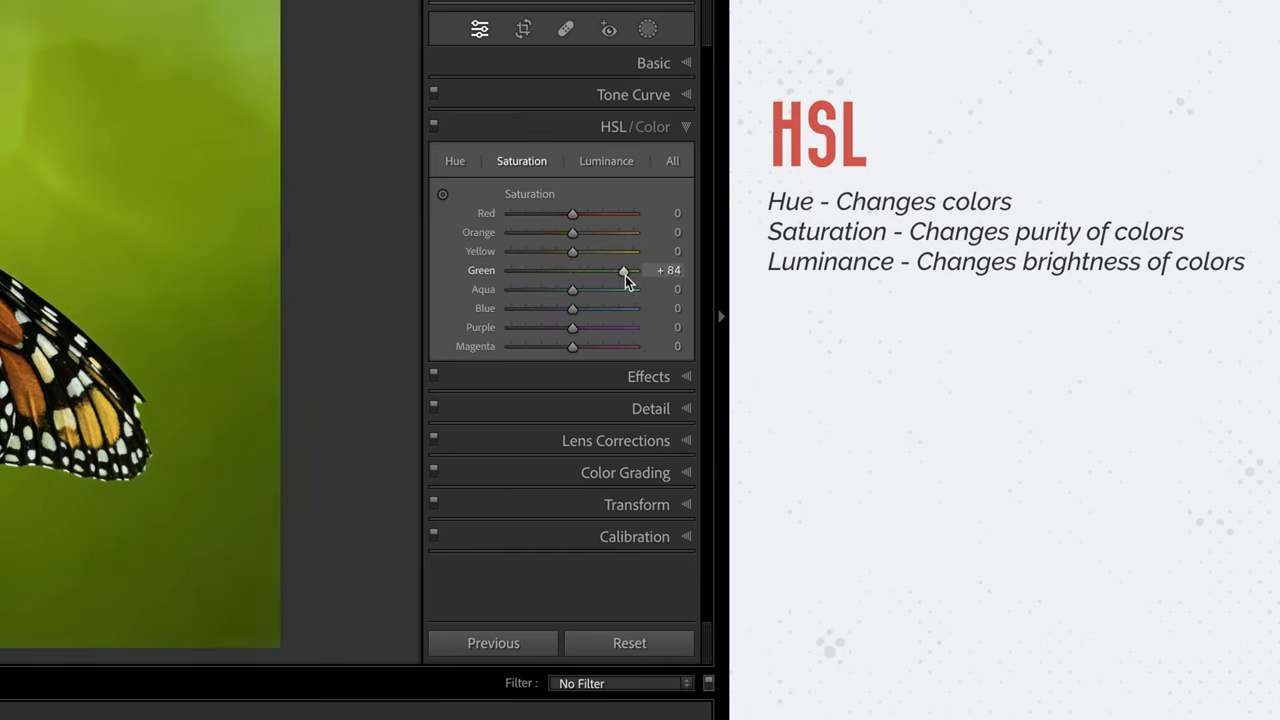
drag(624, 272, 572, 272)
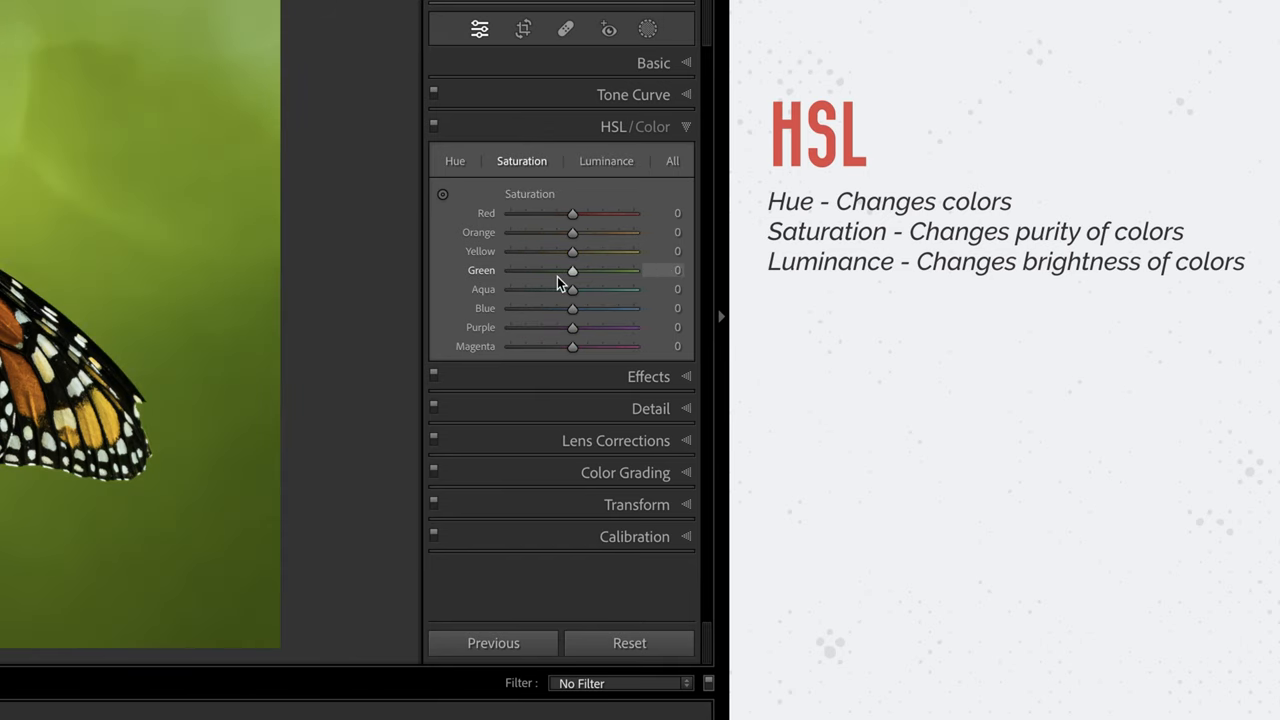
click(456, 160)
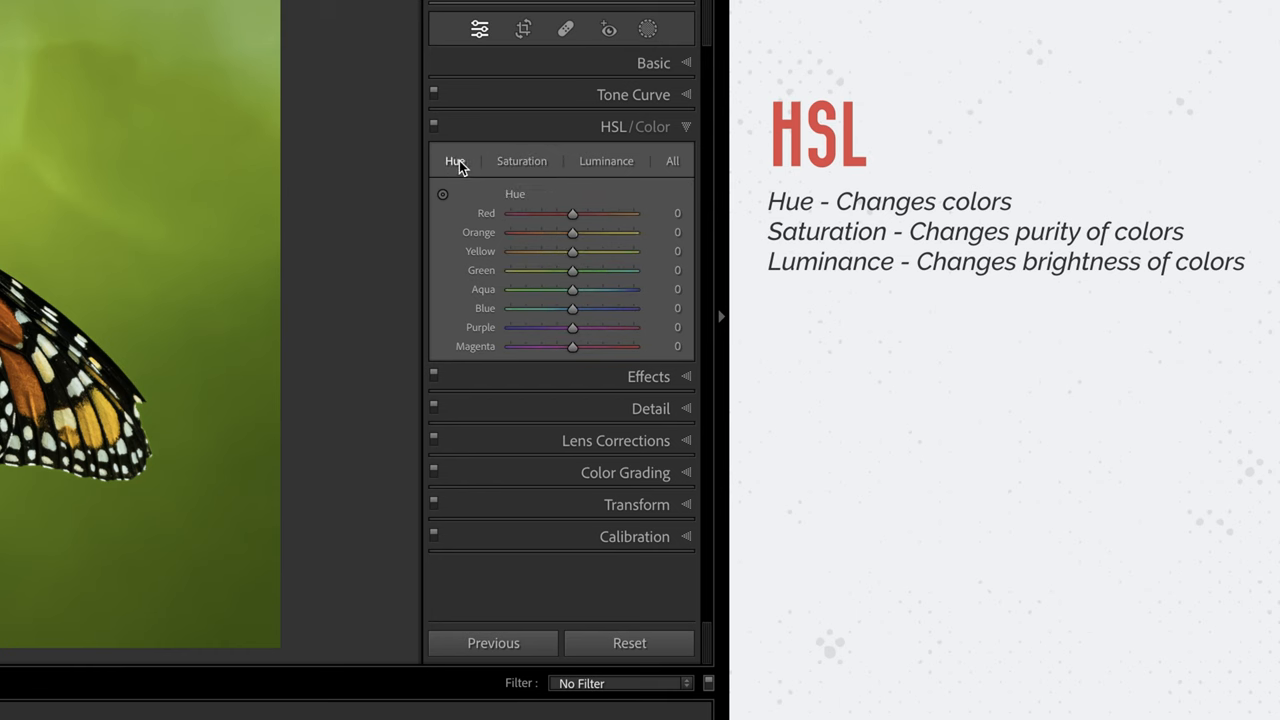
Shift the Green hue both ways on the background, then restore its original green.
drag(1124, 356, 1100, 356)
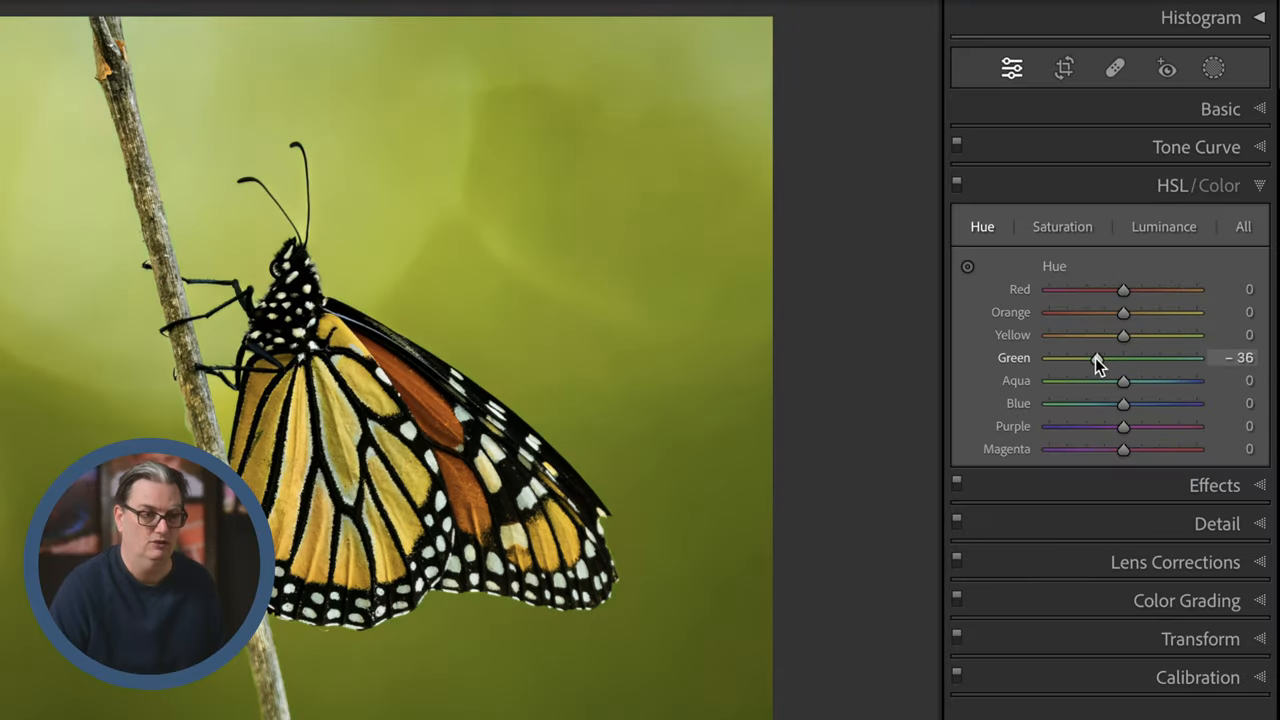
drag(1124, 356, 1192, 356)
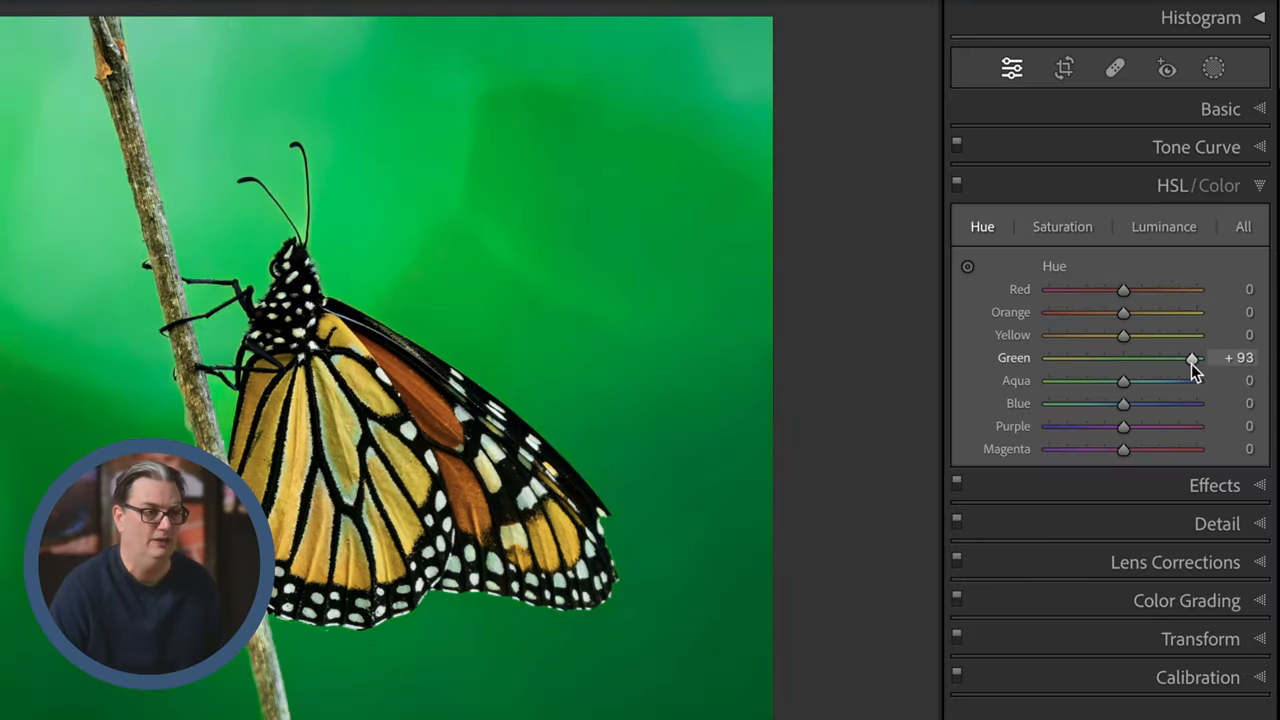
drag(1190, 356, 1078, 358)
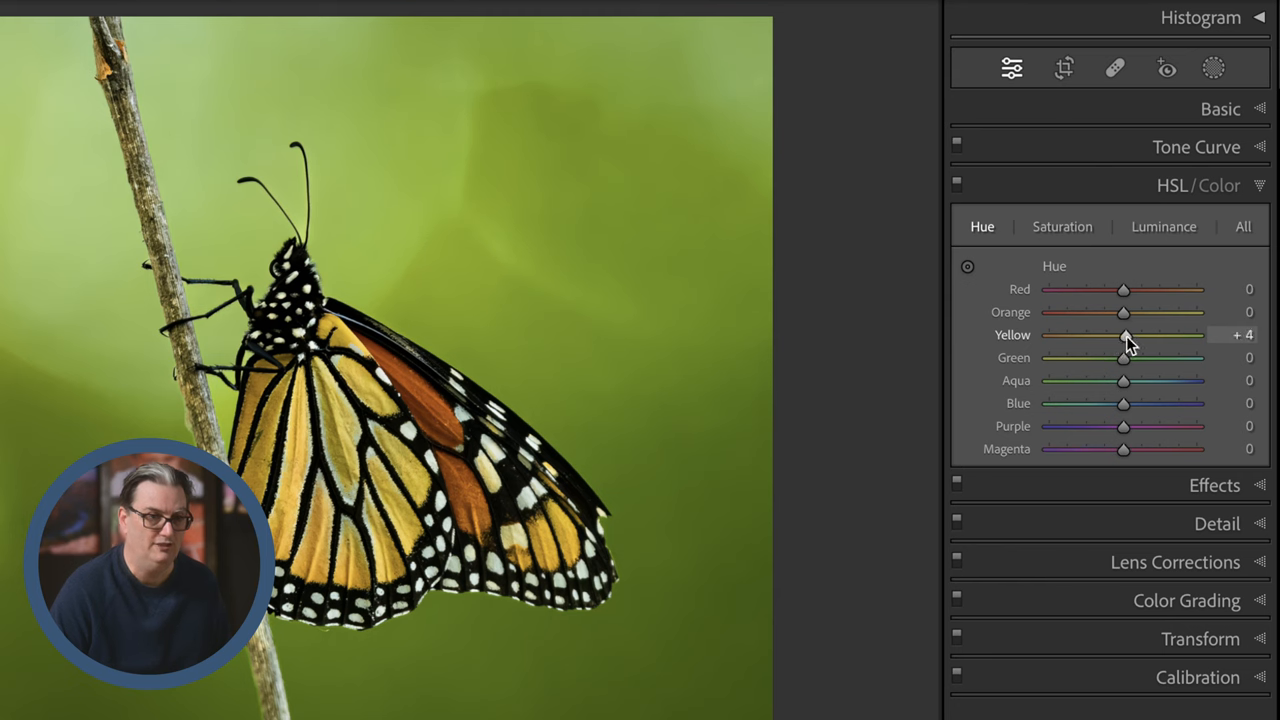
Push the Yellow hue to −100 so the wing patches turn orange, then ease it back.
drag(1124, 336, 1056, 336)
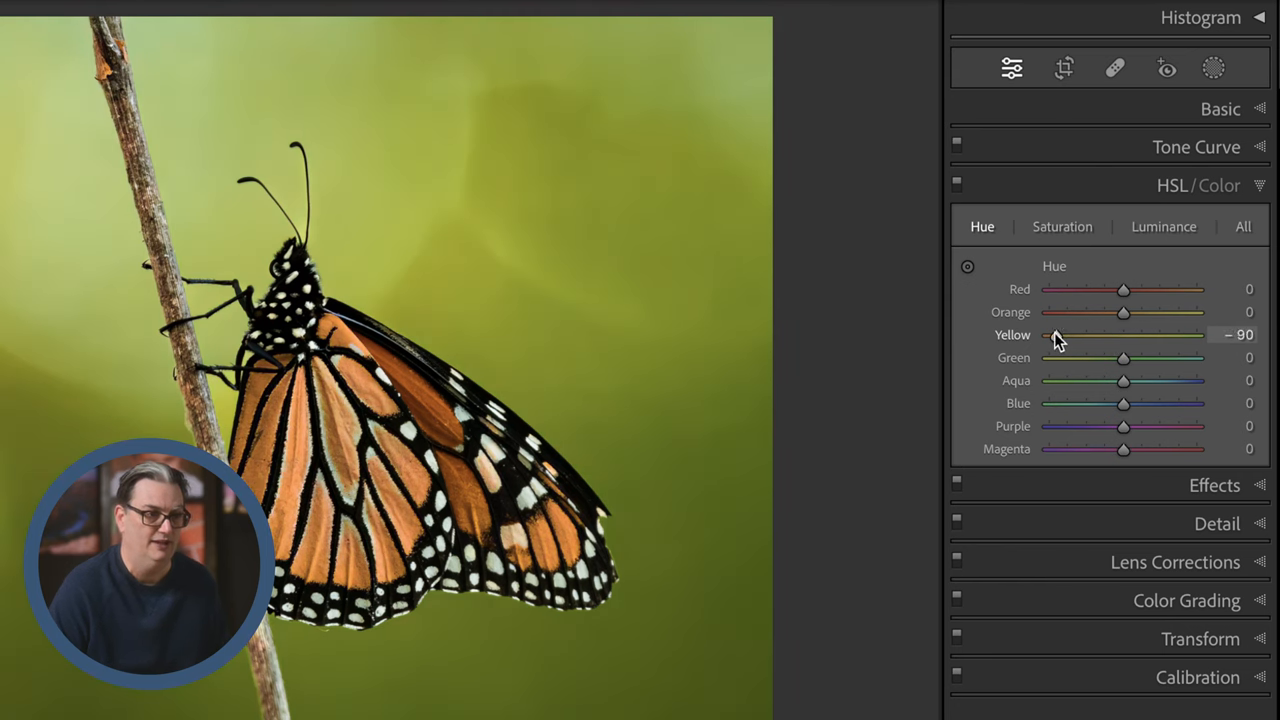
drag(1070, 336, 1048, 336)
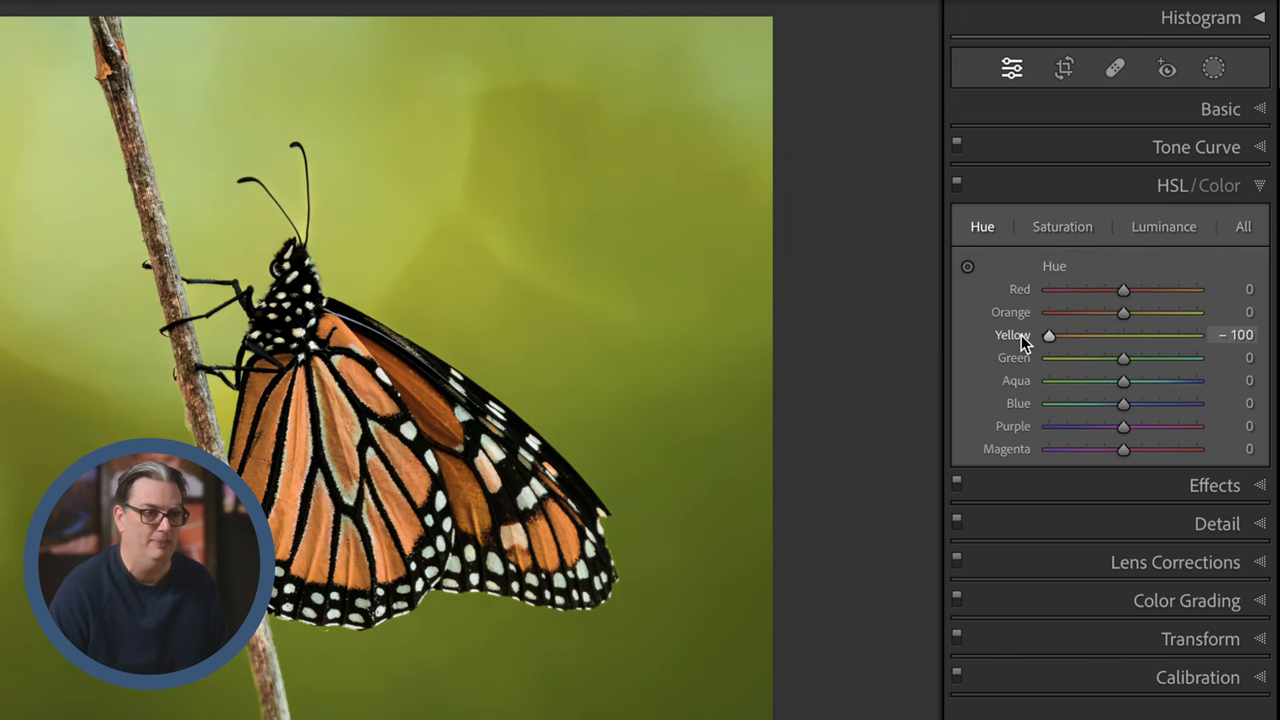
drag(1048, 336, 1124, 336)
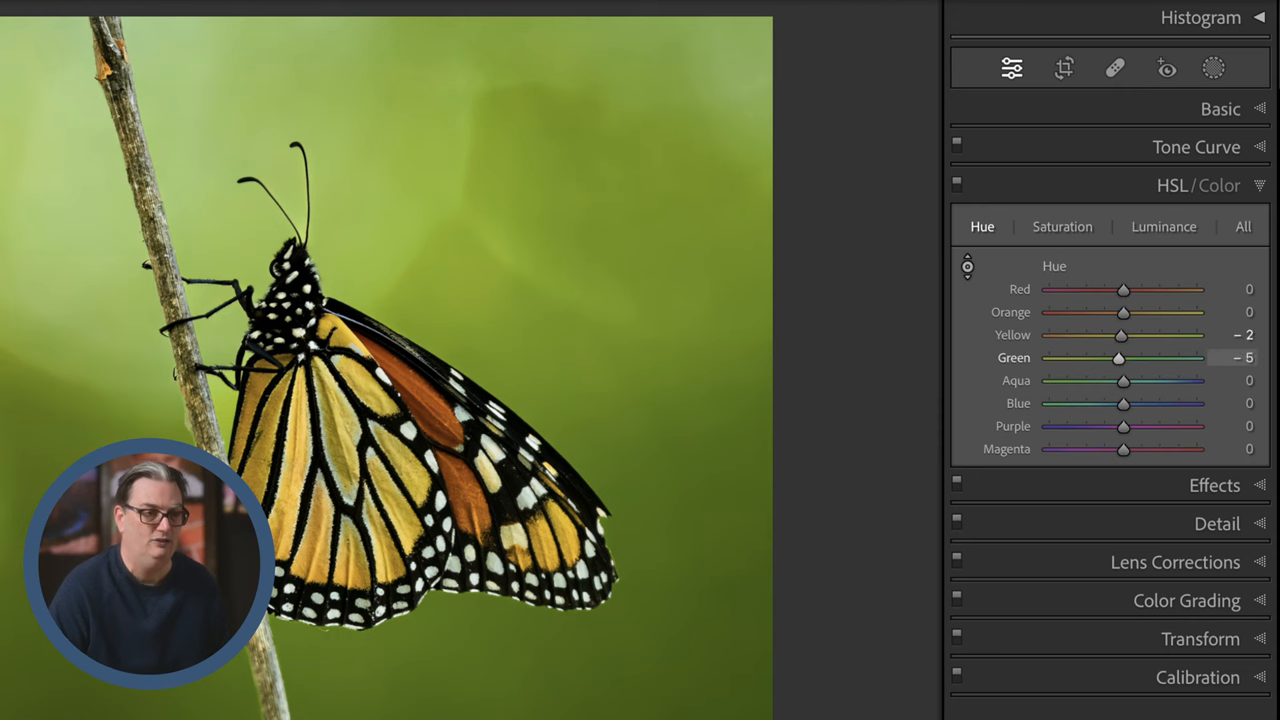
Adjust the background hue by sampling it in the photo, leaving yellow at −23 and green at −5.
drag(1118, 358, 1052, 358)
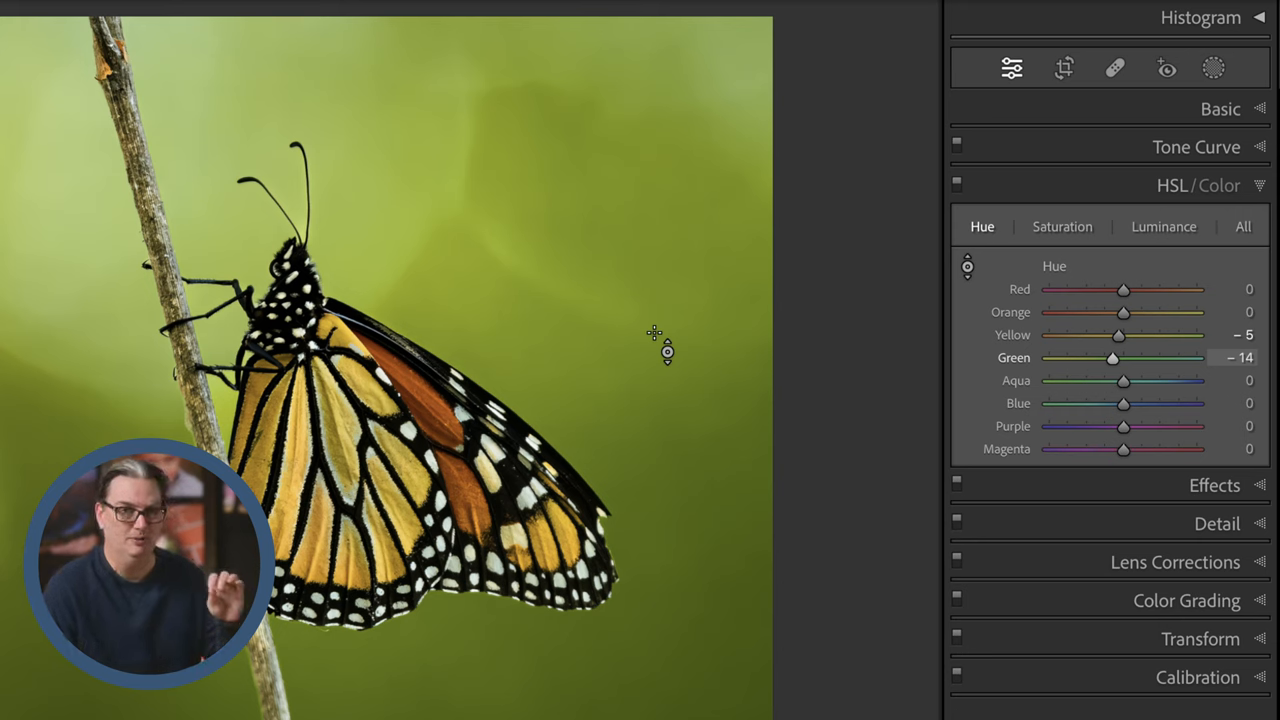
drag(1112, 356, 1066, 356)
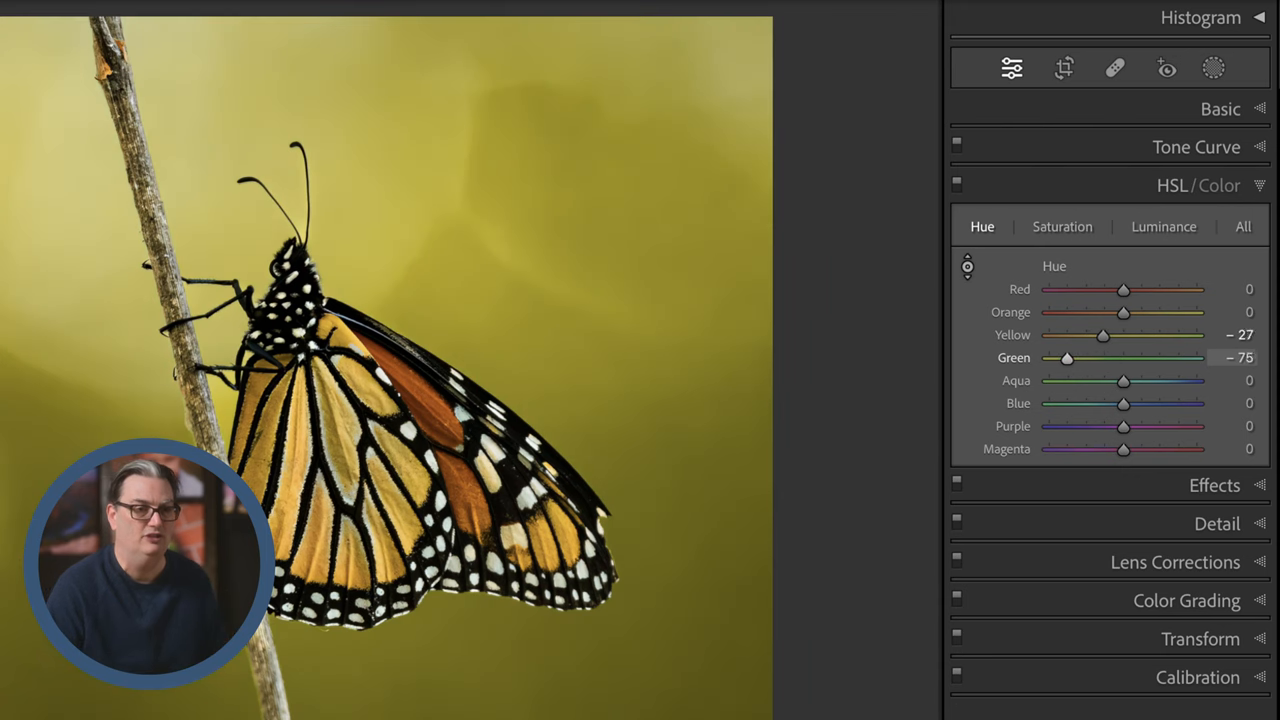
drag(1066, 356, 1072, 356)
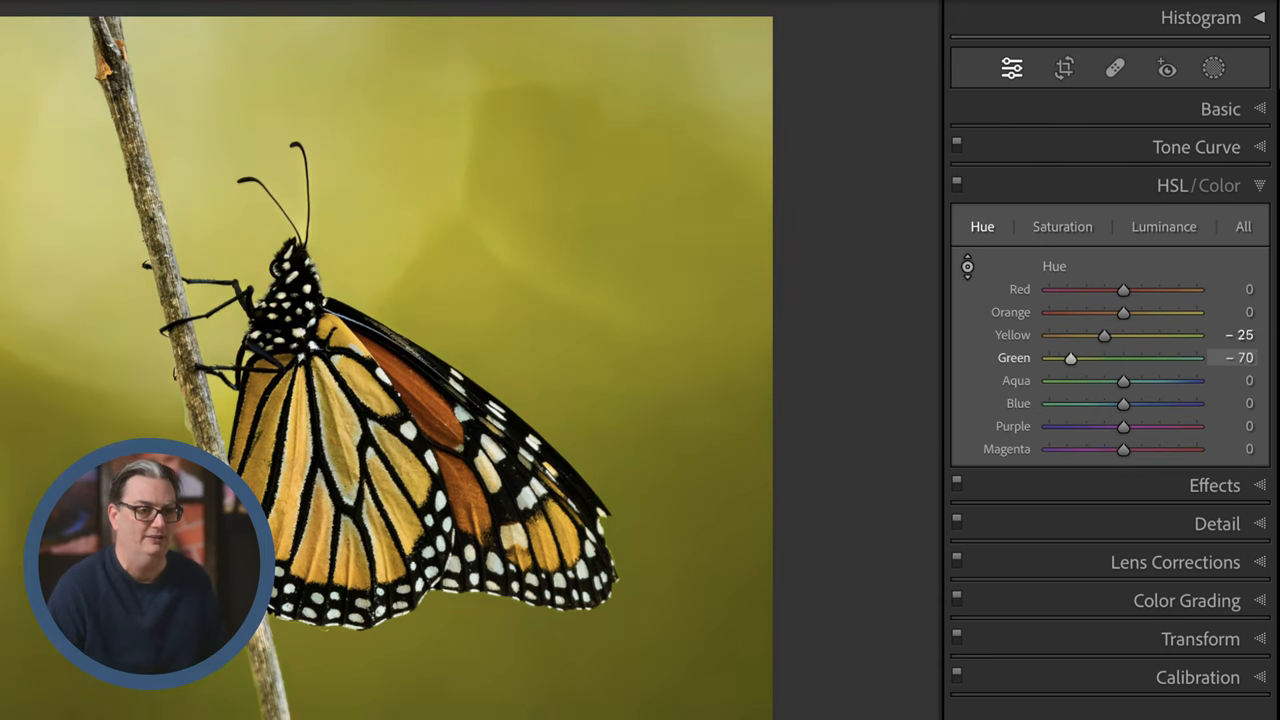
drag(1072, 356, 1164, 356)
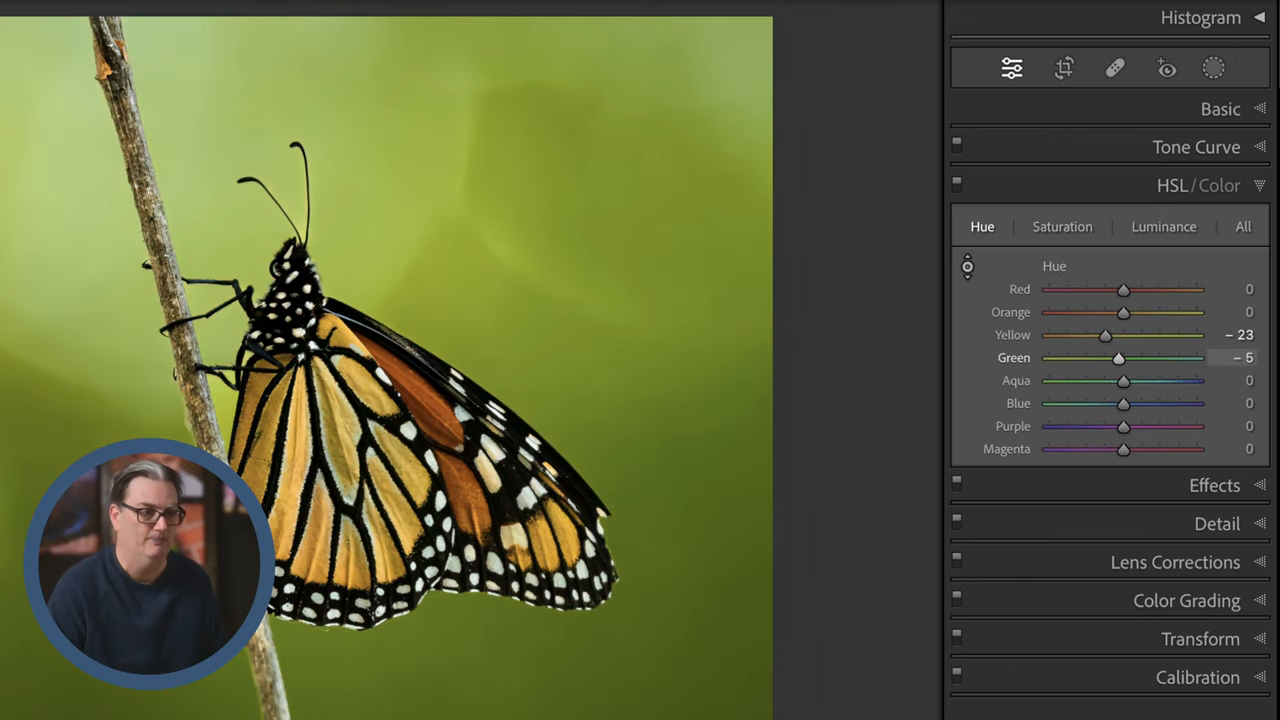
mouse_move(670, 356)
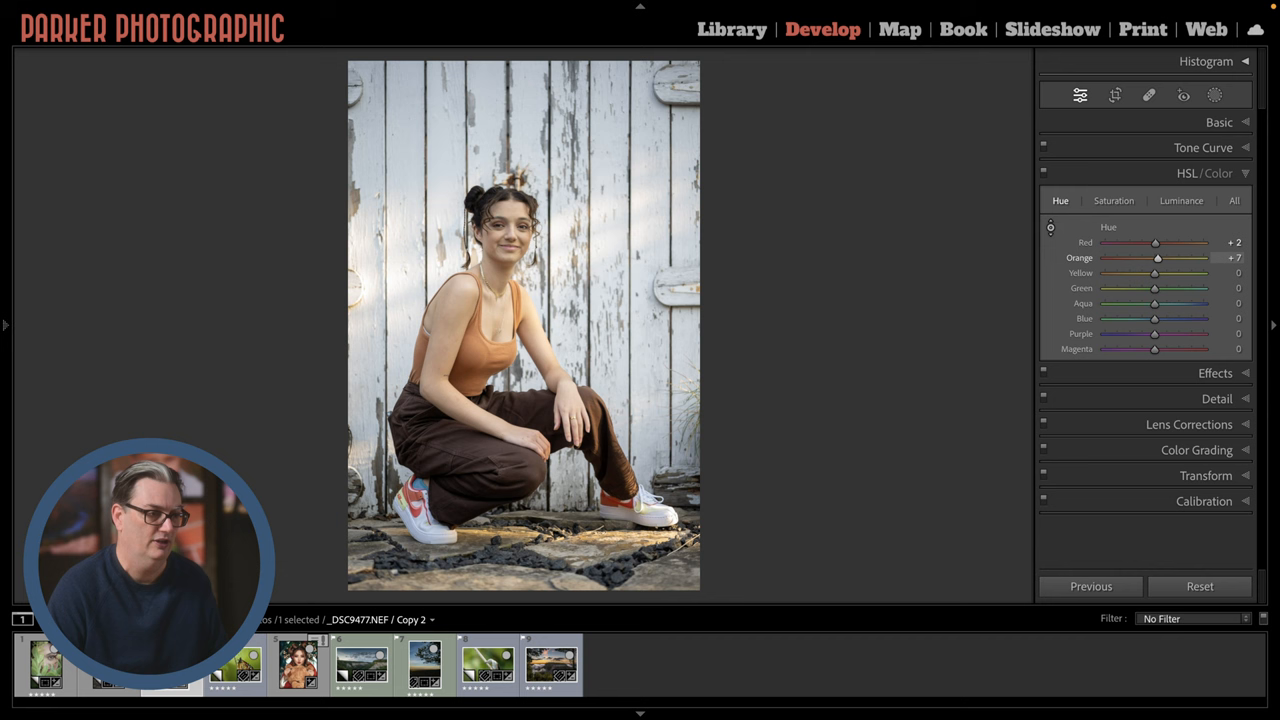
Shift the orange top toward red with the Hue sliders, then return orange and red to zero.
drag(1156, 256, 1104, 256)
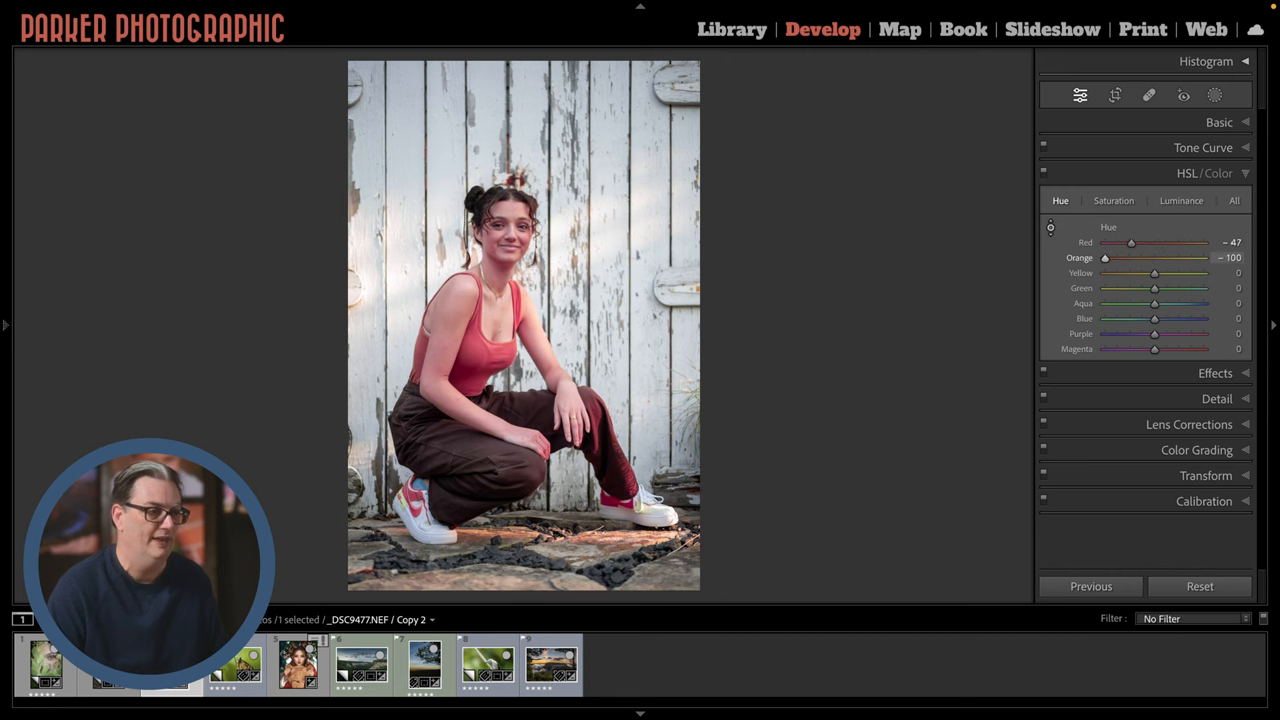
drag(1104, 258, 1192, 258)
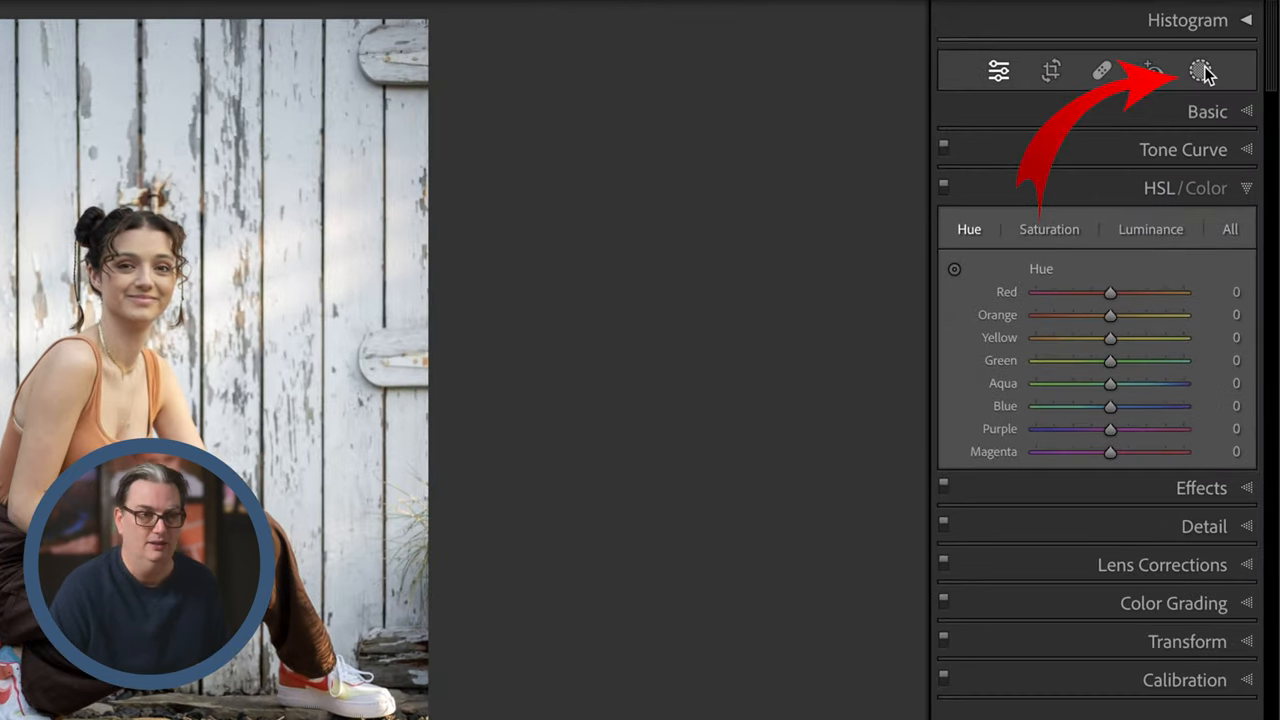
Enter Masking and choose the detected Person 1 to show its part options (face skin, lips, hair).
click(1200, 70)
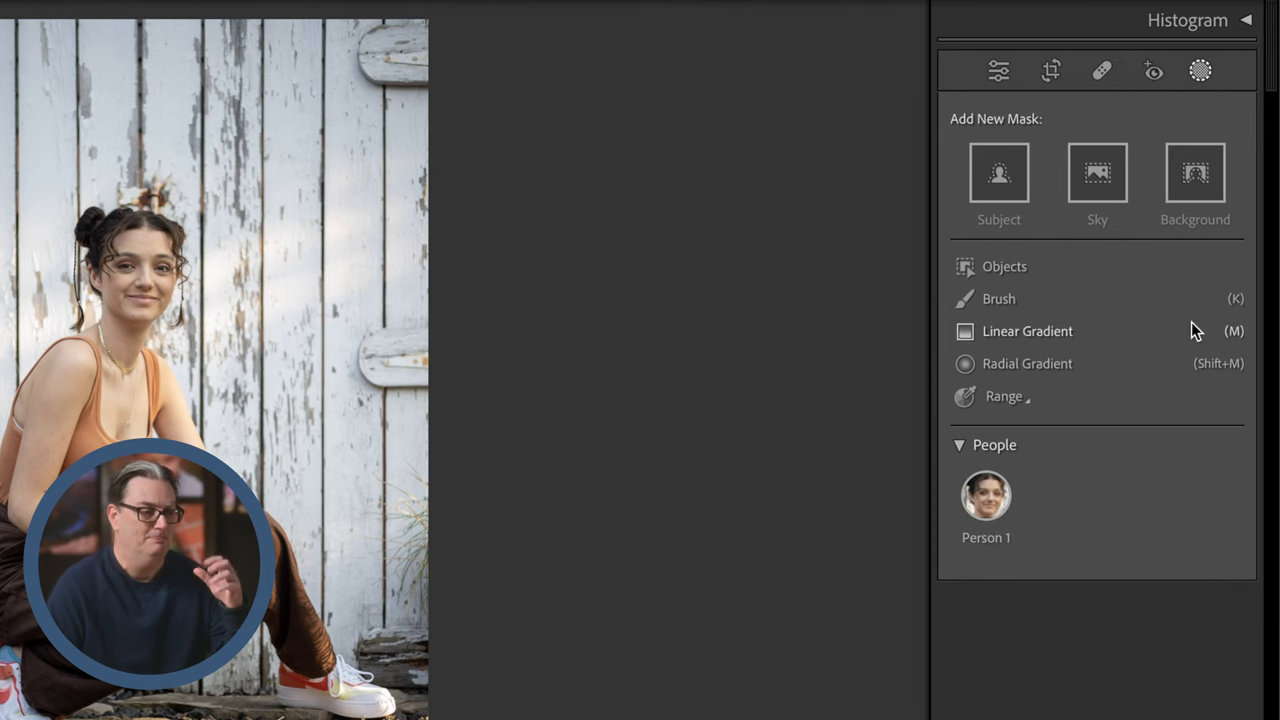
mouse_move(1108, 352)
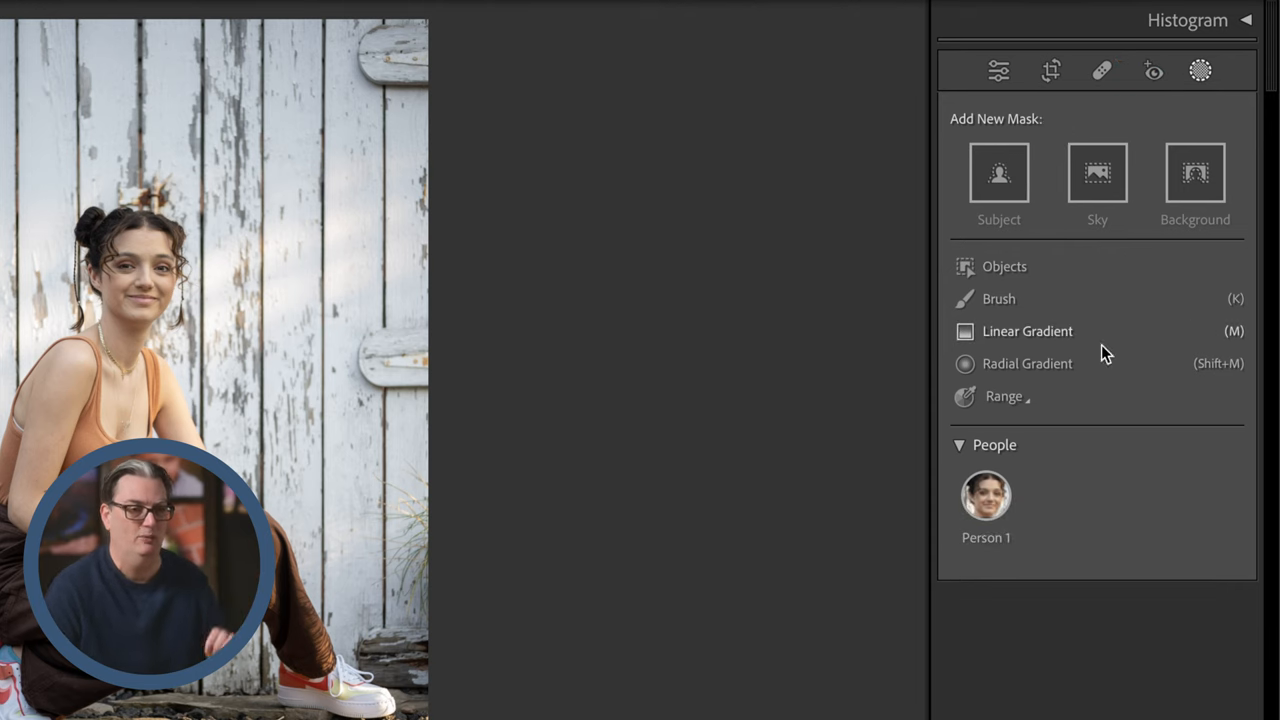
click(984, 496)
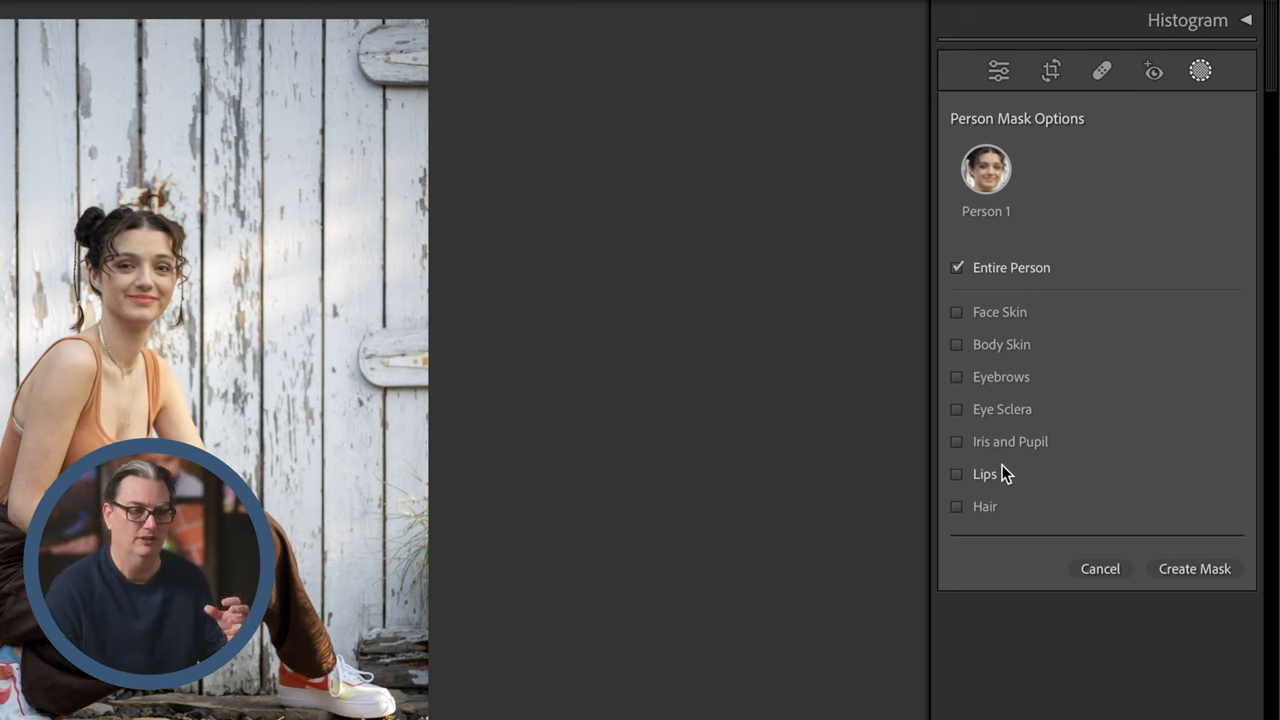
click(1100, 568)
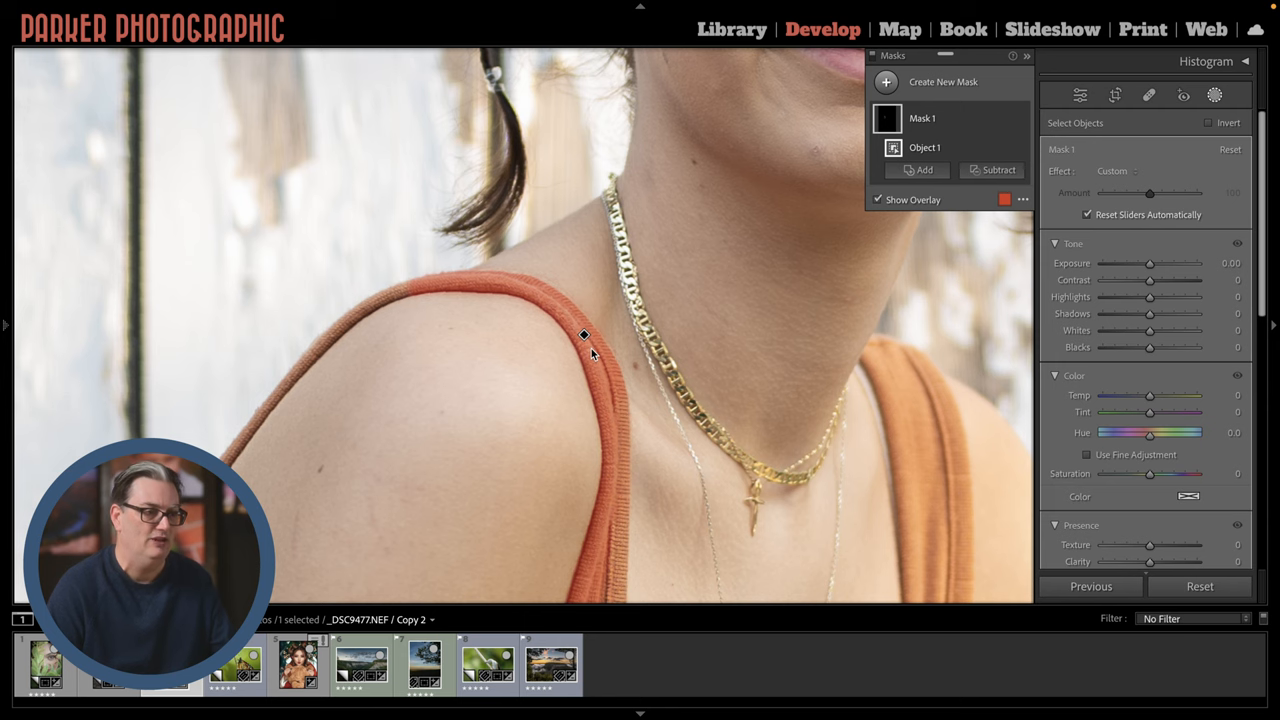
mouse_move(700, 378)
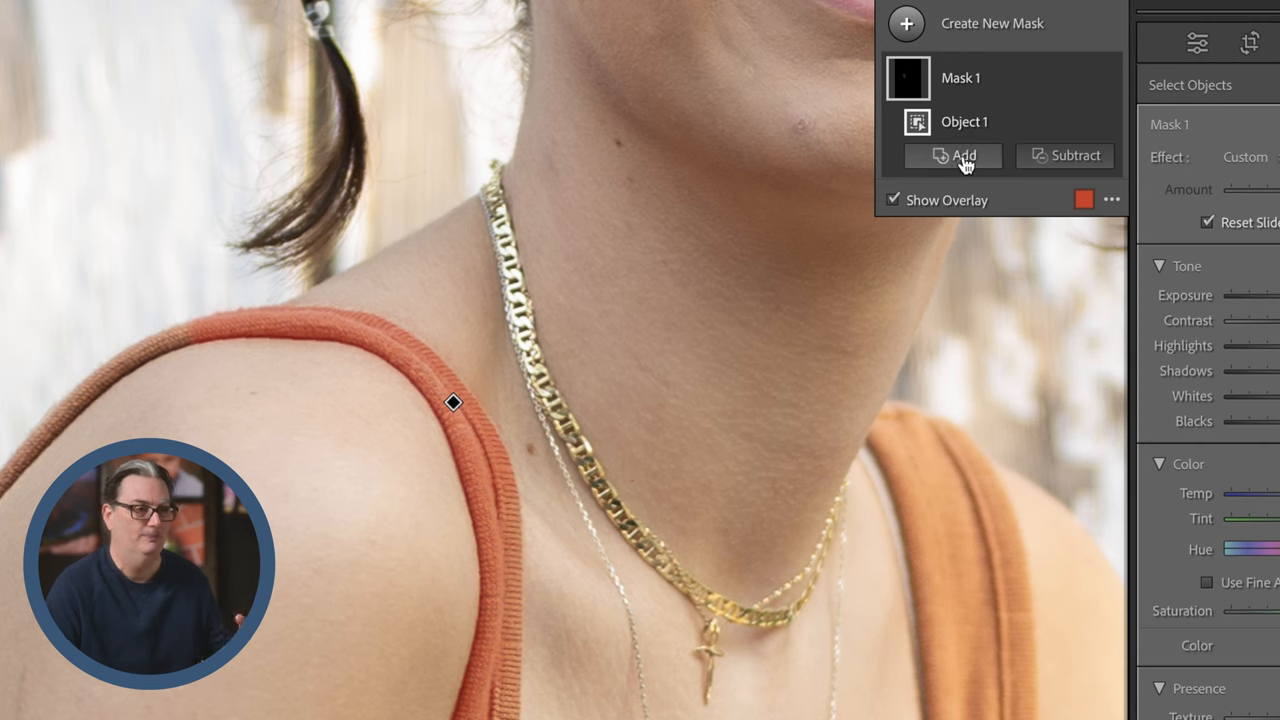
mouse_move(952, 156)
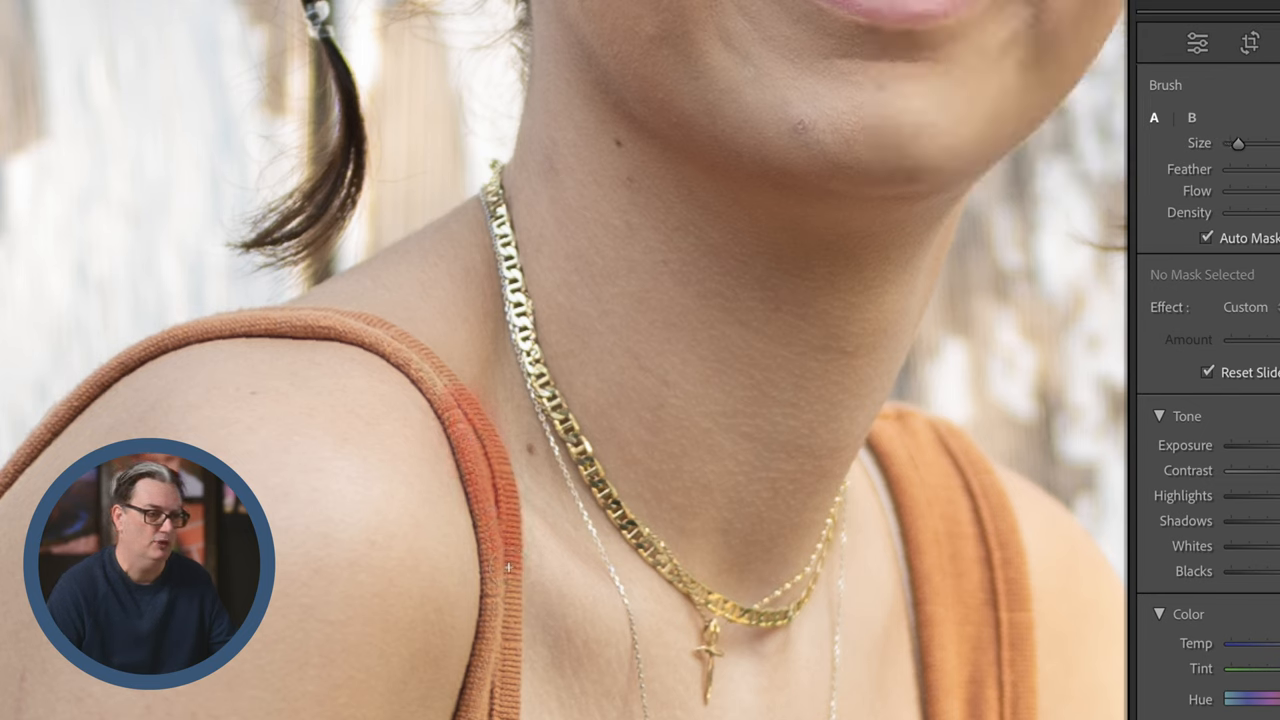
Paint a new Brush mask over the orange top, with Auto Mask off for the edges.
click(508, 568)
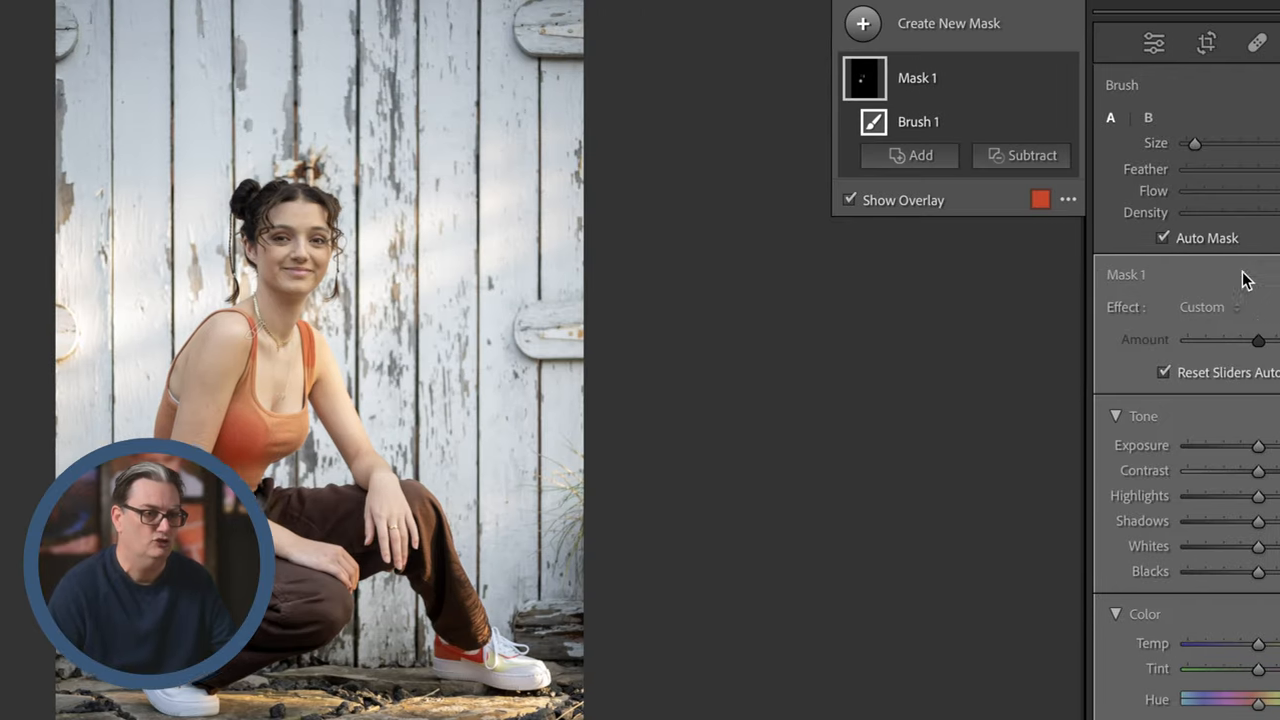
click(1164, 238)
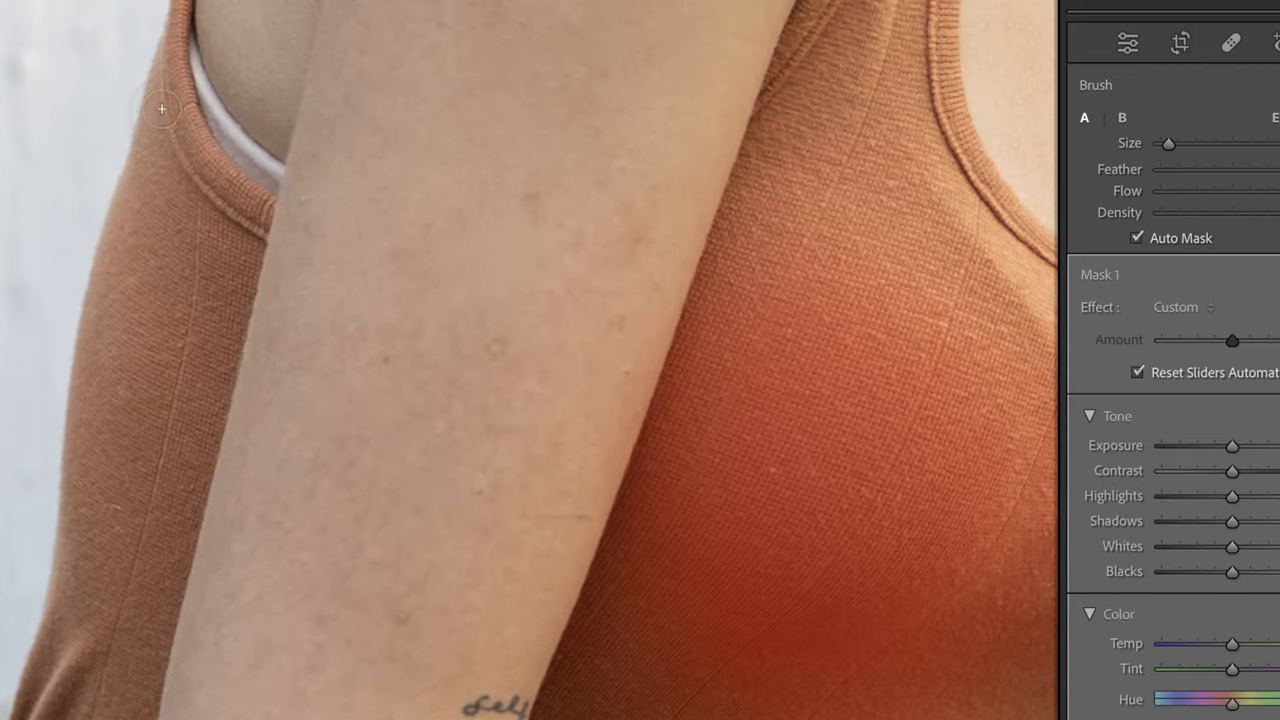
drag(162, 108, 238, 214)
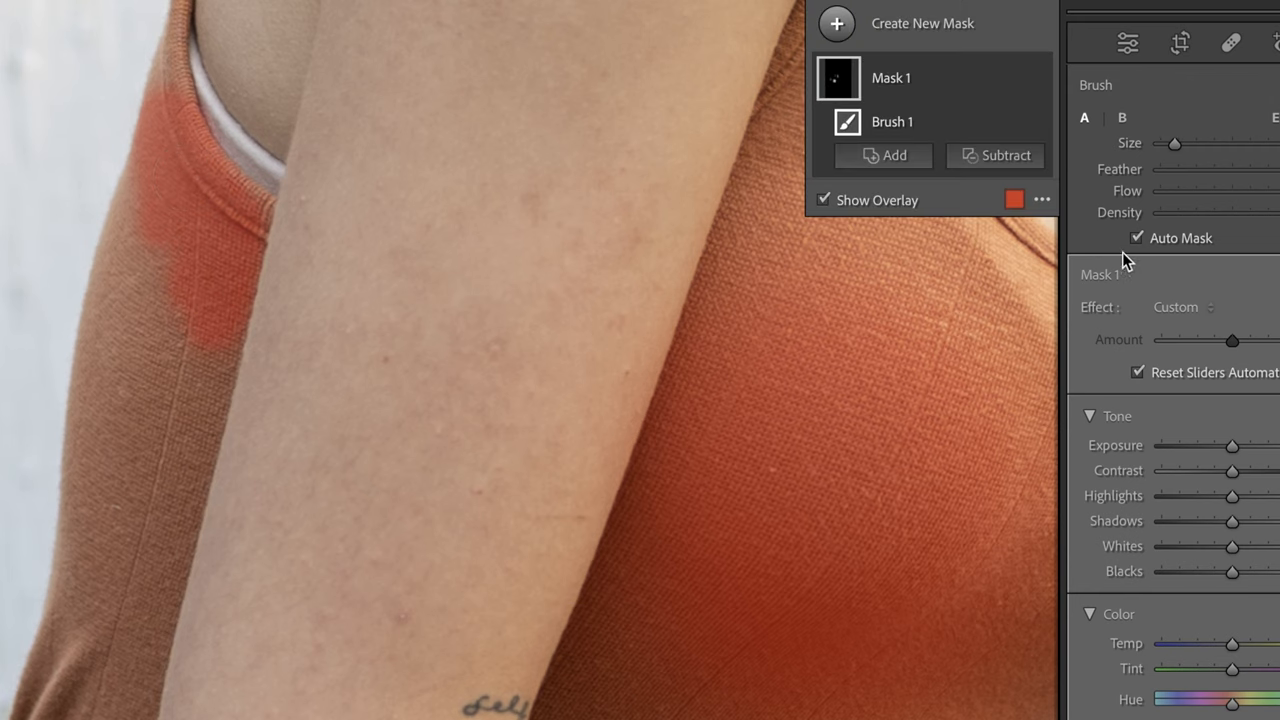
click(1136, 238)
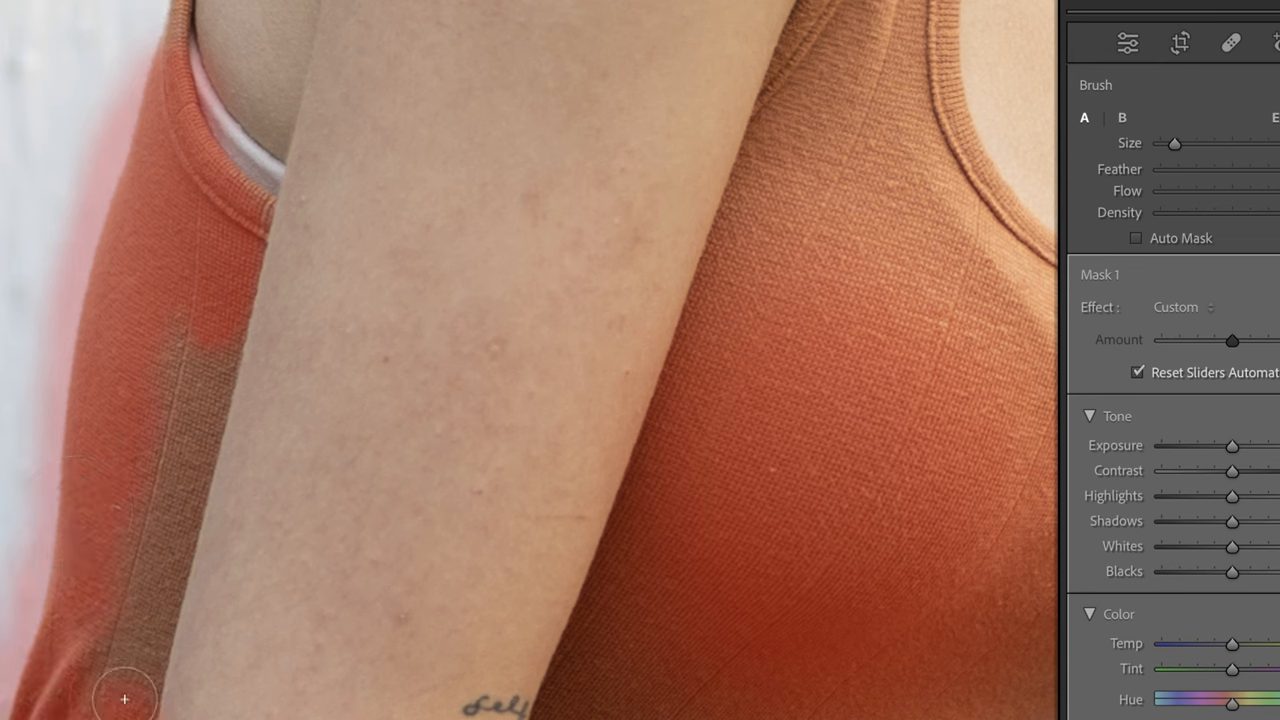
mouse_move(162, 464)
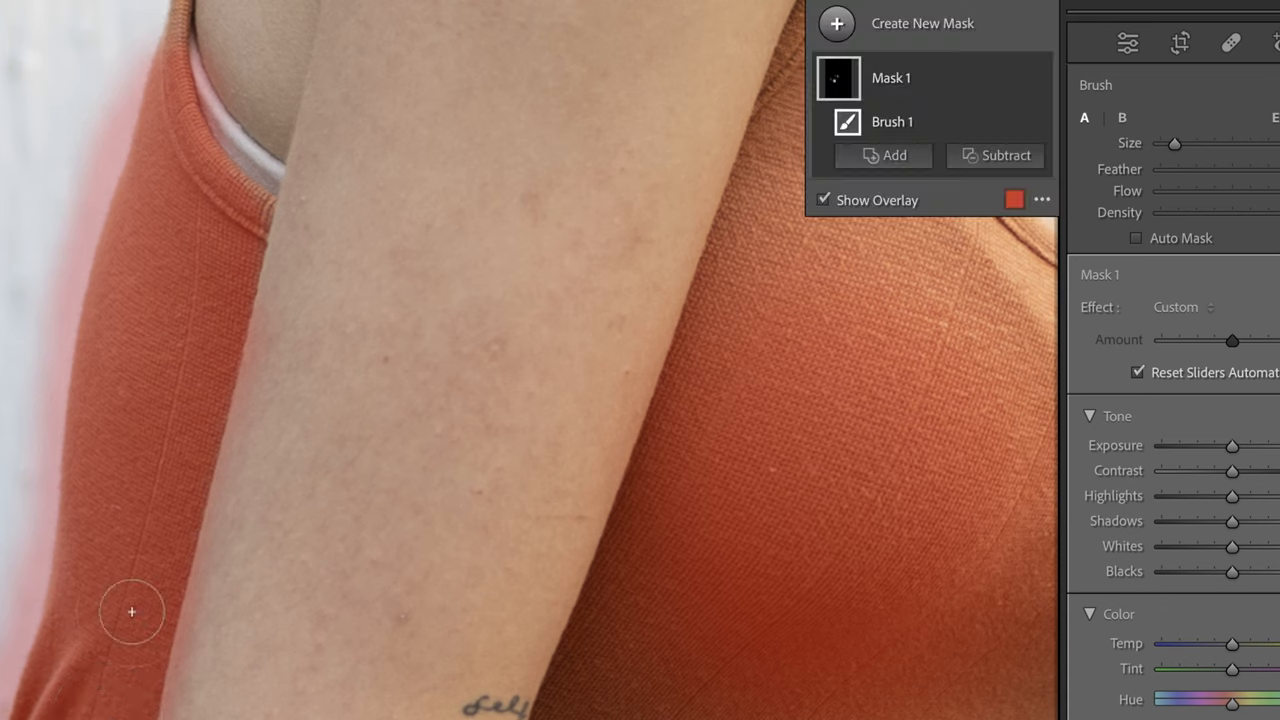
mouse_move(76, 274)
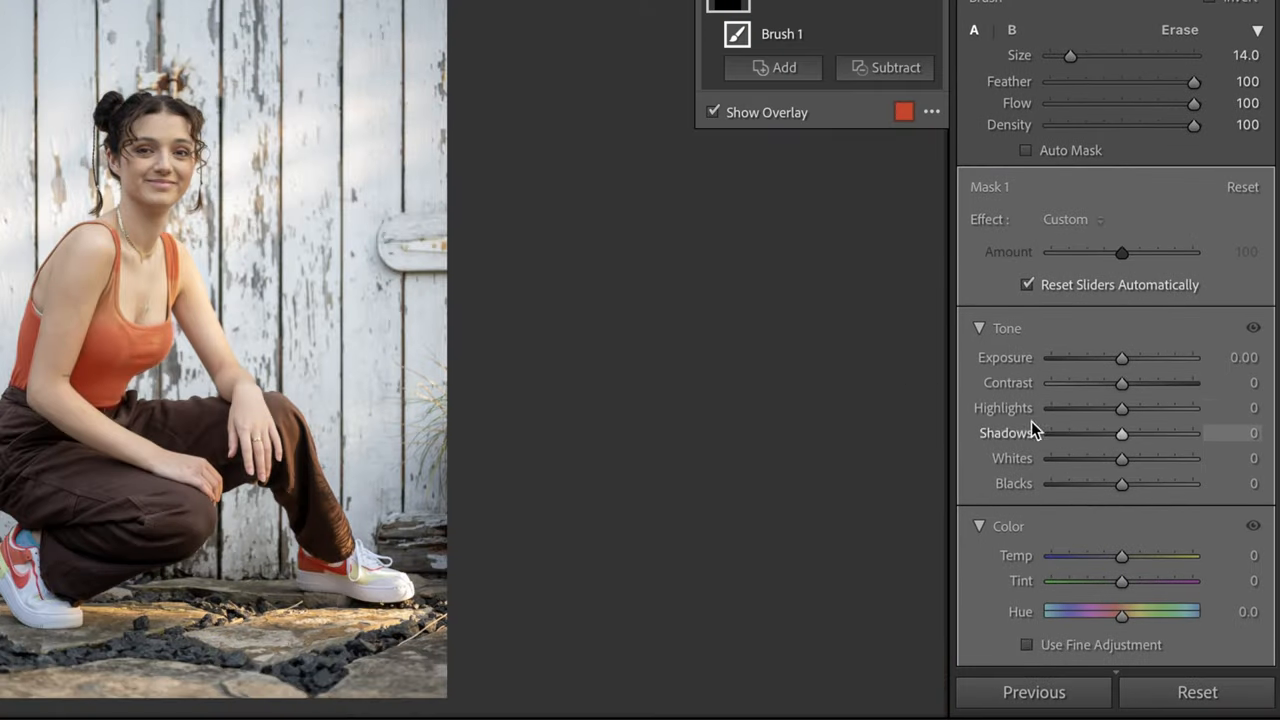
Shift the masked top's hue to purple at −103.6 in the Color section.
scroll(down, 3)
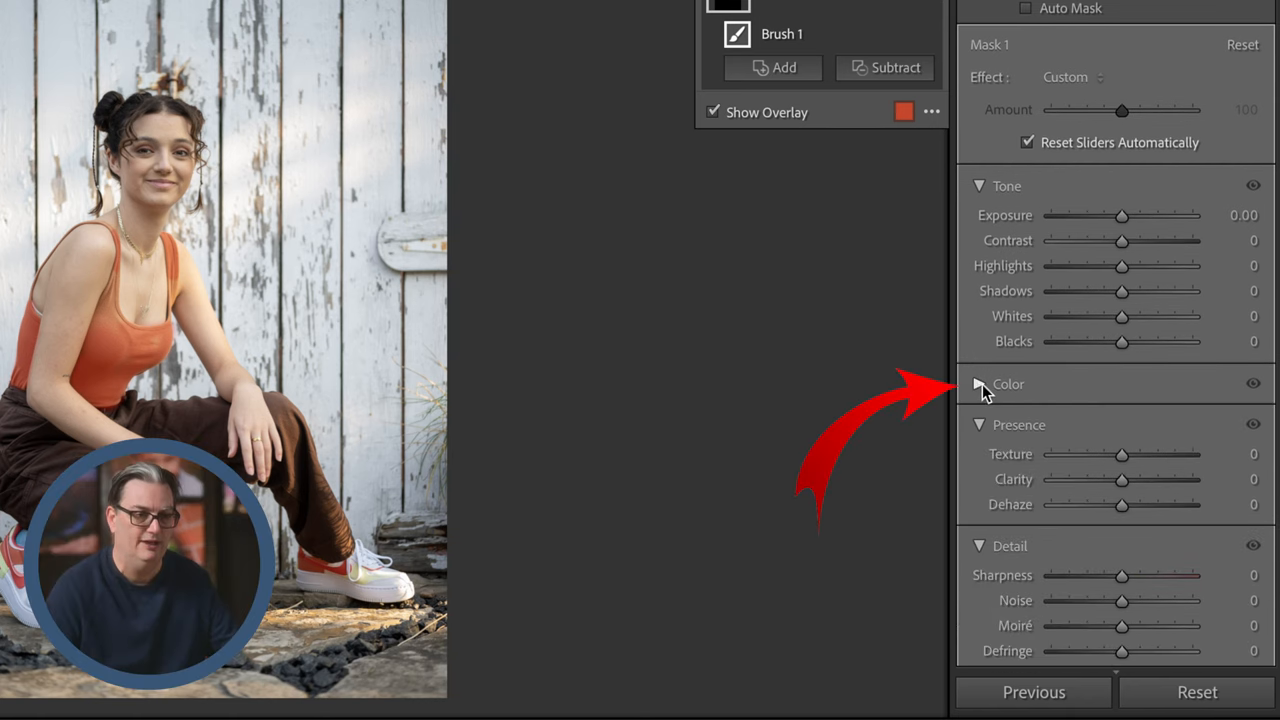
click(980, 384)
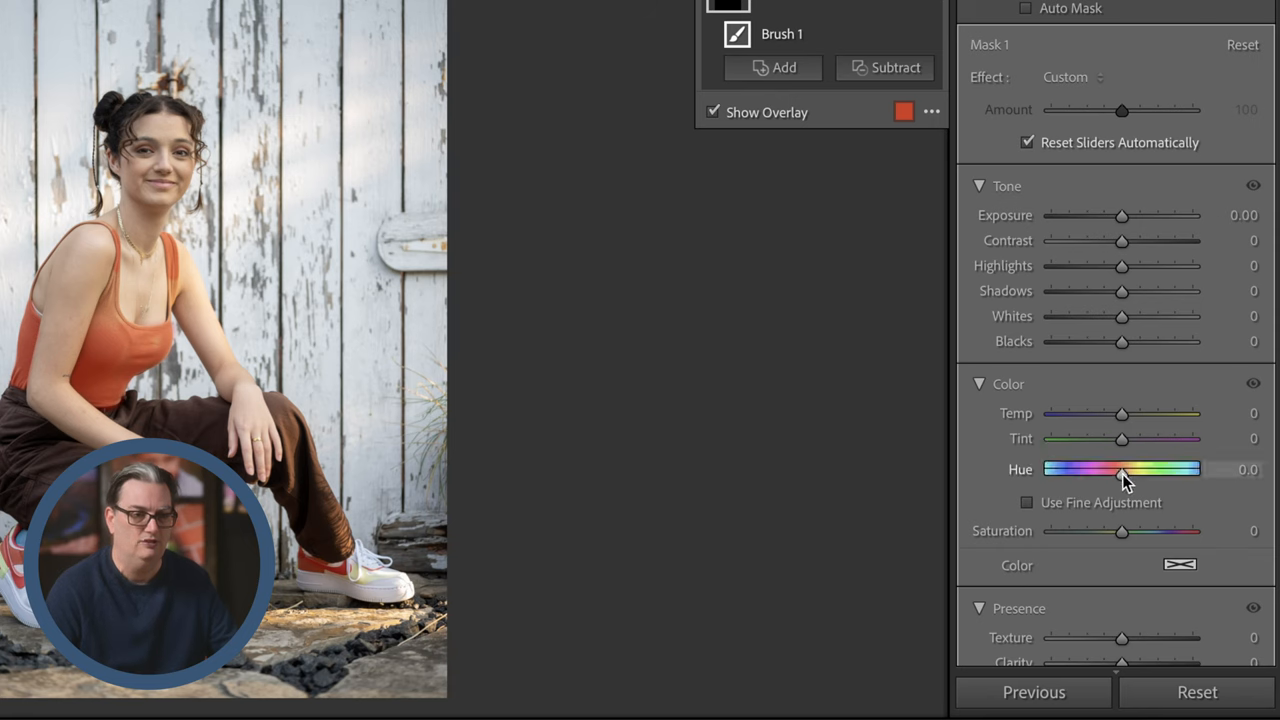
drag(1122, 468, 1148, 468)
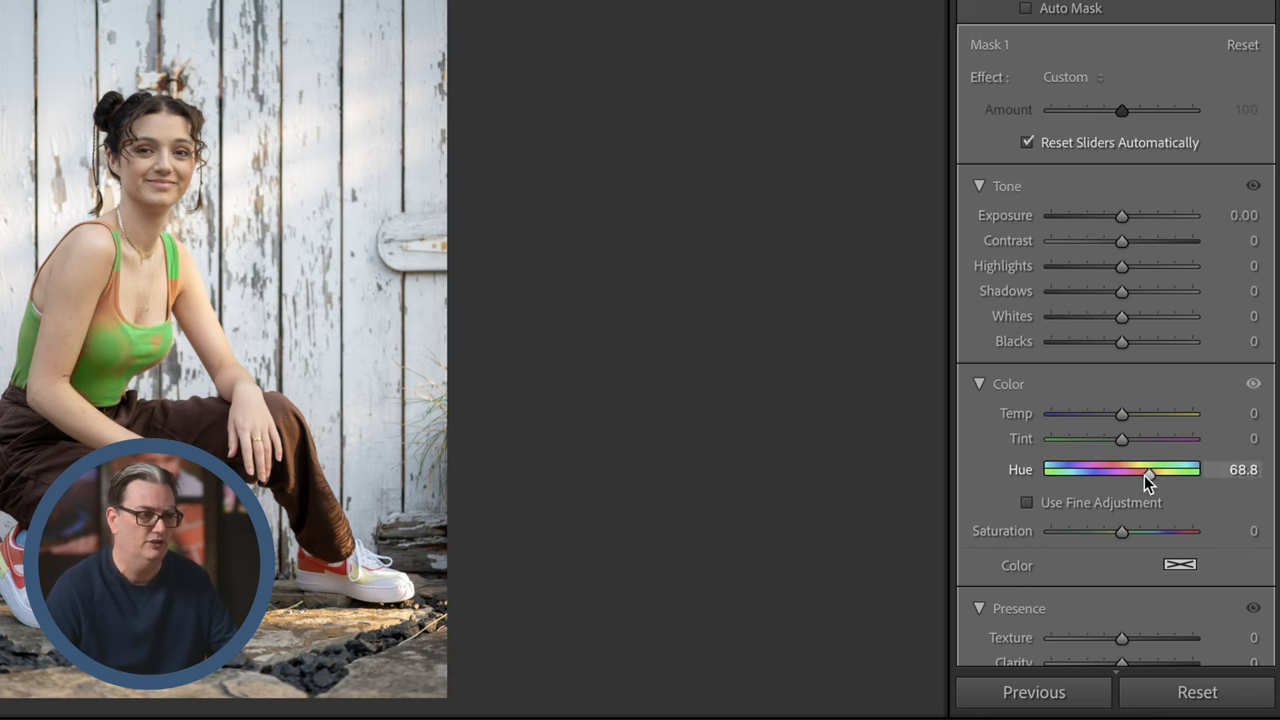
drag(1148, 470, 1080, 470)
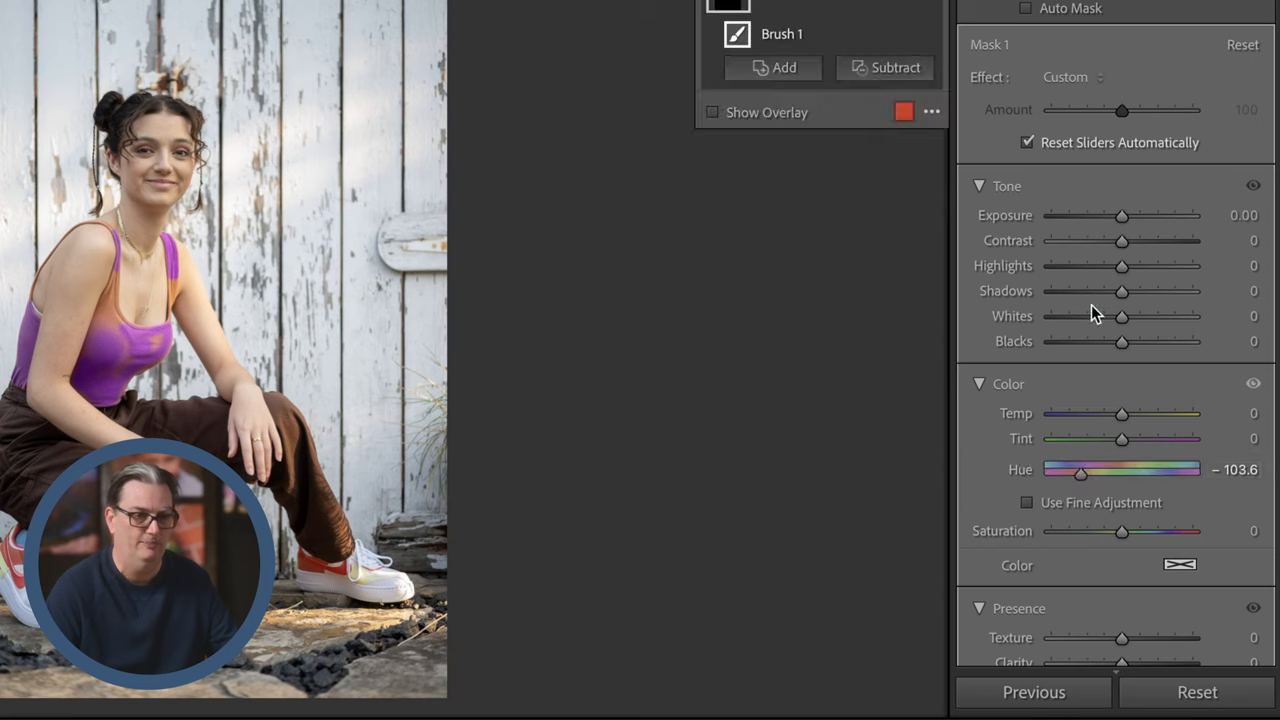
Settle the masked top's exposure at 0.30 after brighter and darker trials.
drag(1122, 216, 1136, 216)
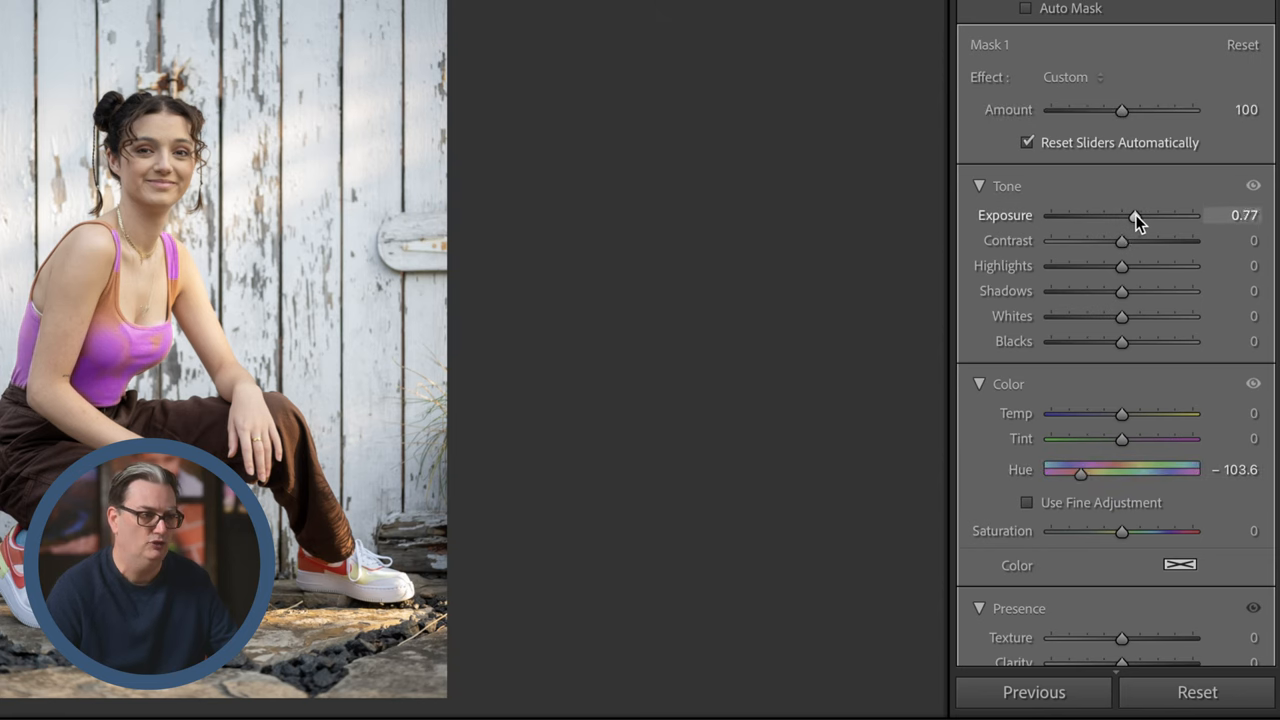
drag(1130, 216, 1112, 216)
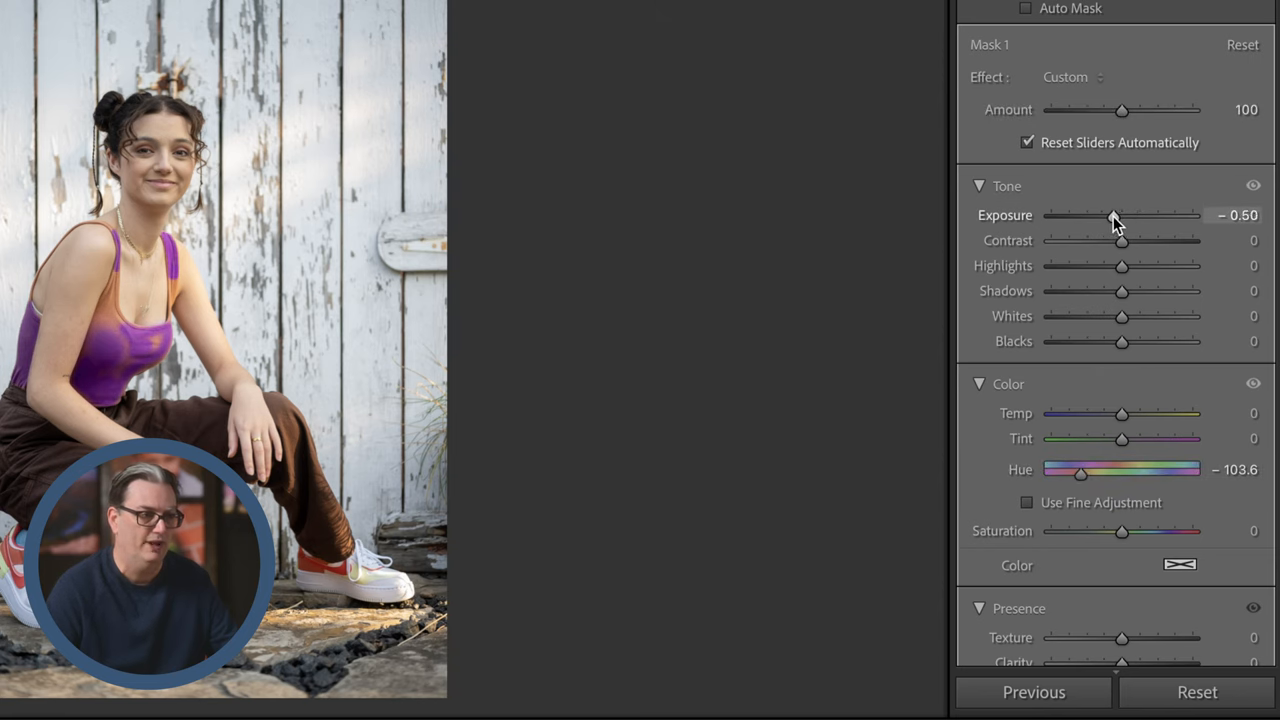
drag(1110, 216, 1124, 216)
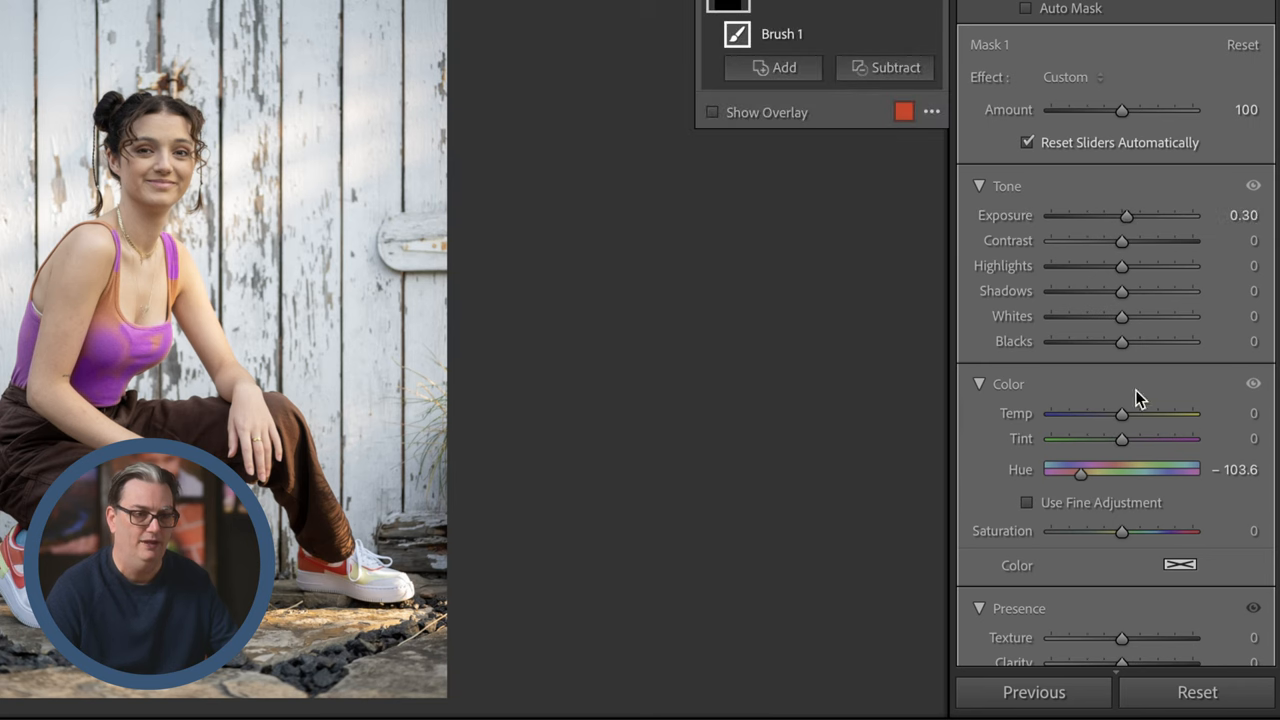
Mute the purple top to −52 saturation after trying stronger values.
scroll(down, 3)
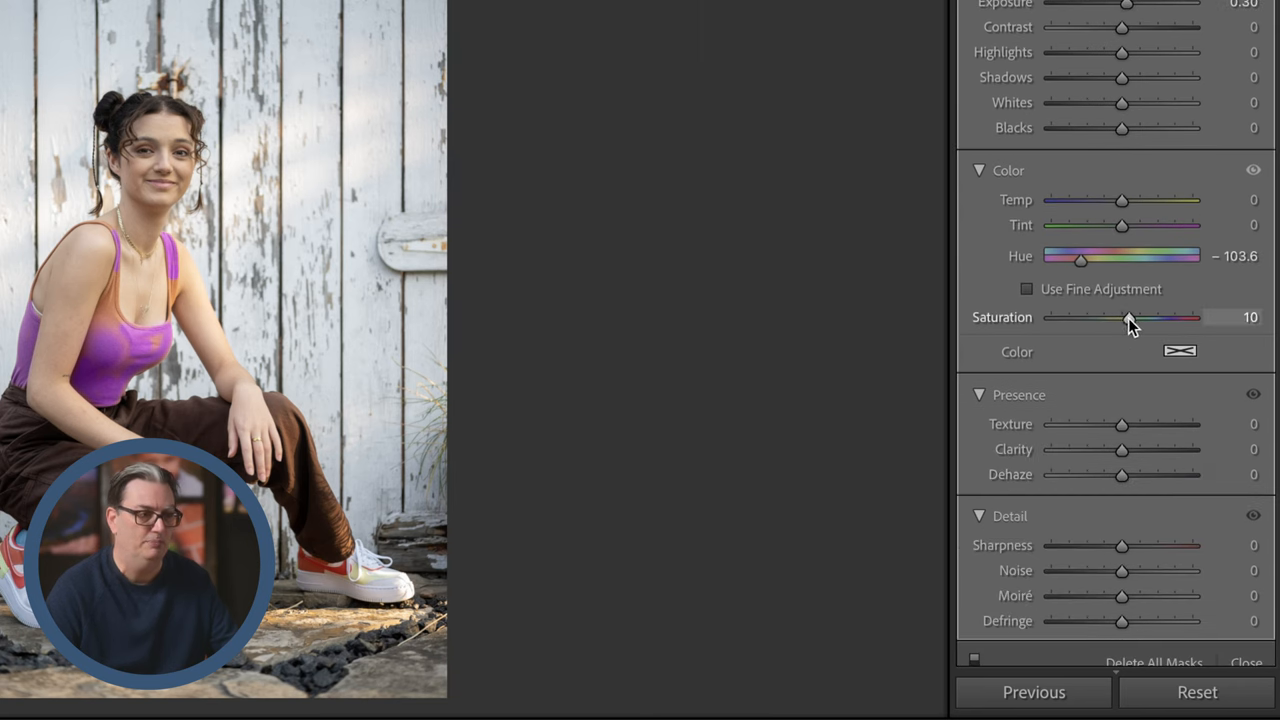
drag(1128, 316, 1170, 316)
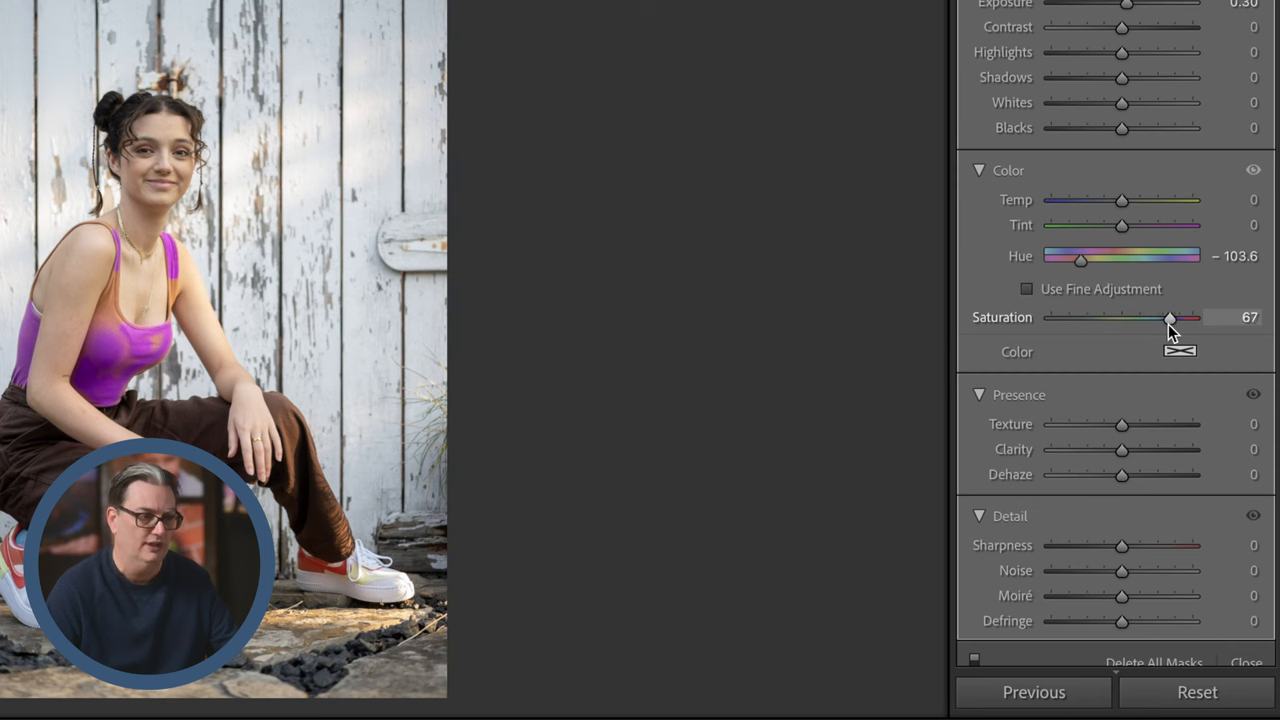
drag(1170, 318, 1088, 318)
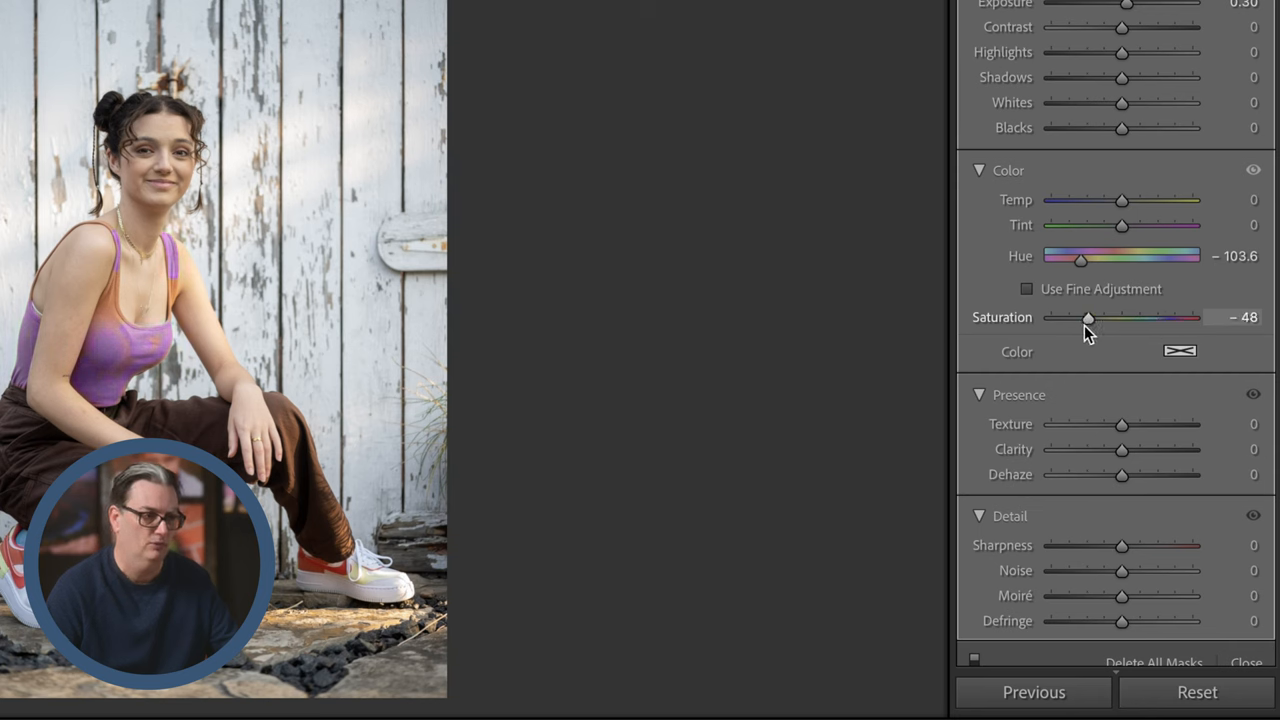
drag(1088, 316, 1086, 316)
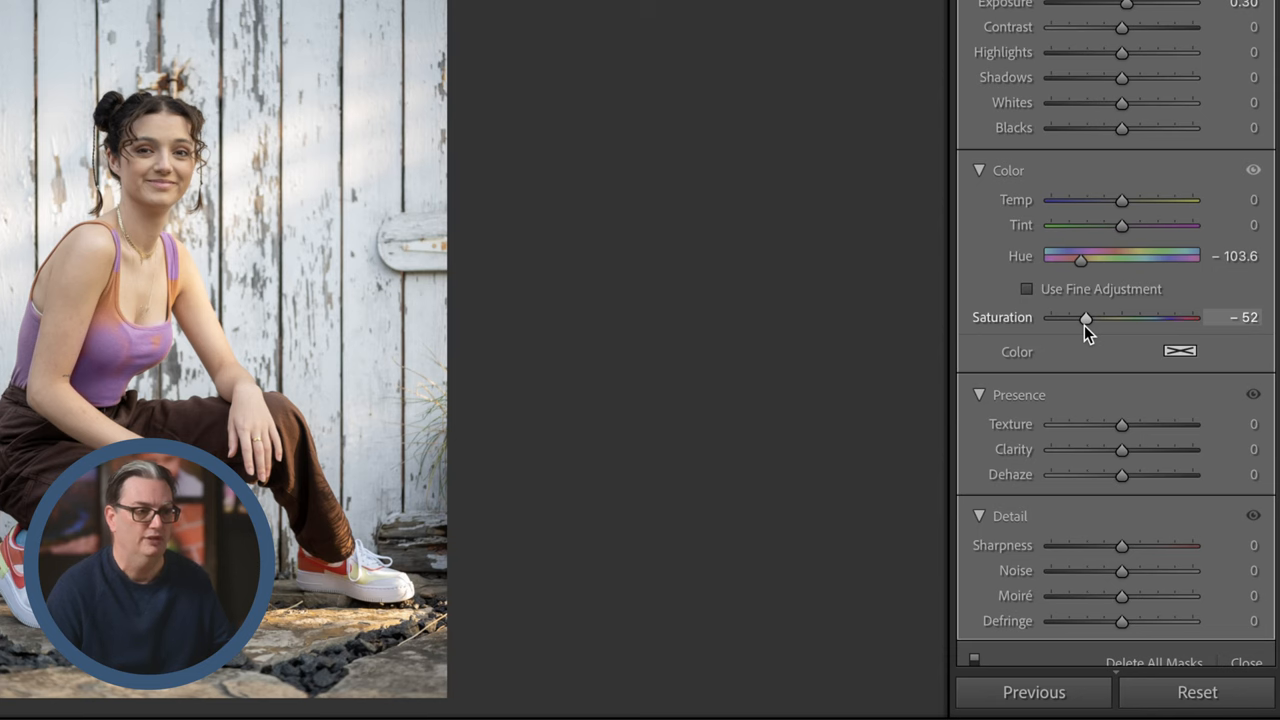
drag(1086, 316, 1094, 318)
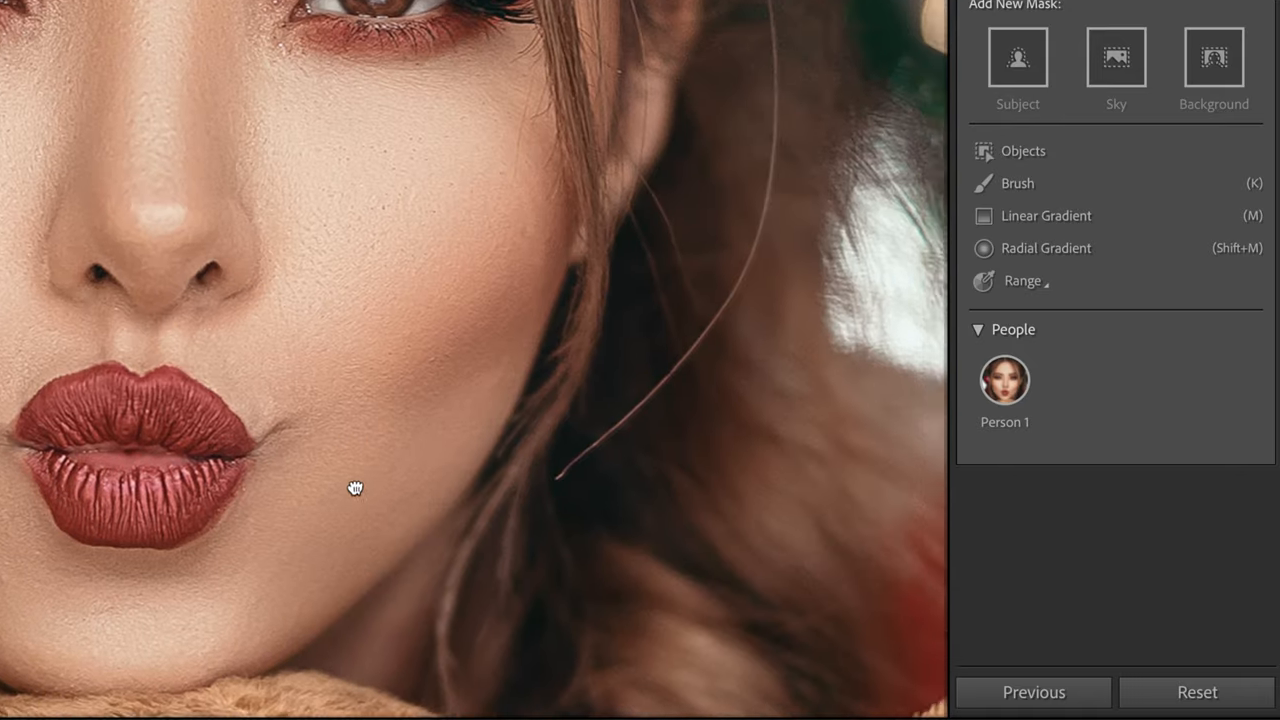
Create a Person 1 mask limited to the lips only.
click(1004, 380)
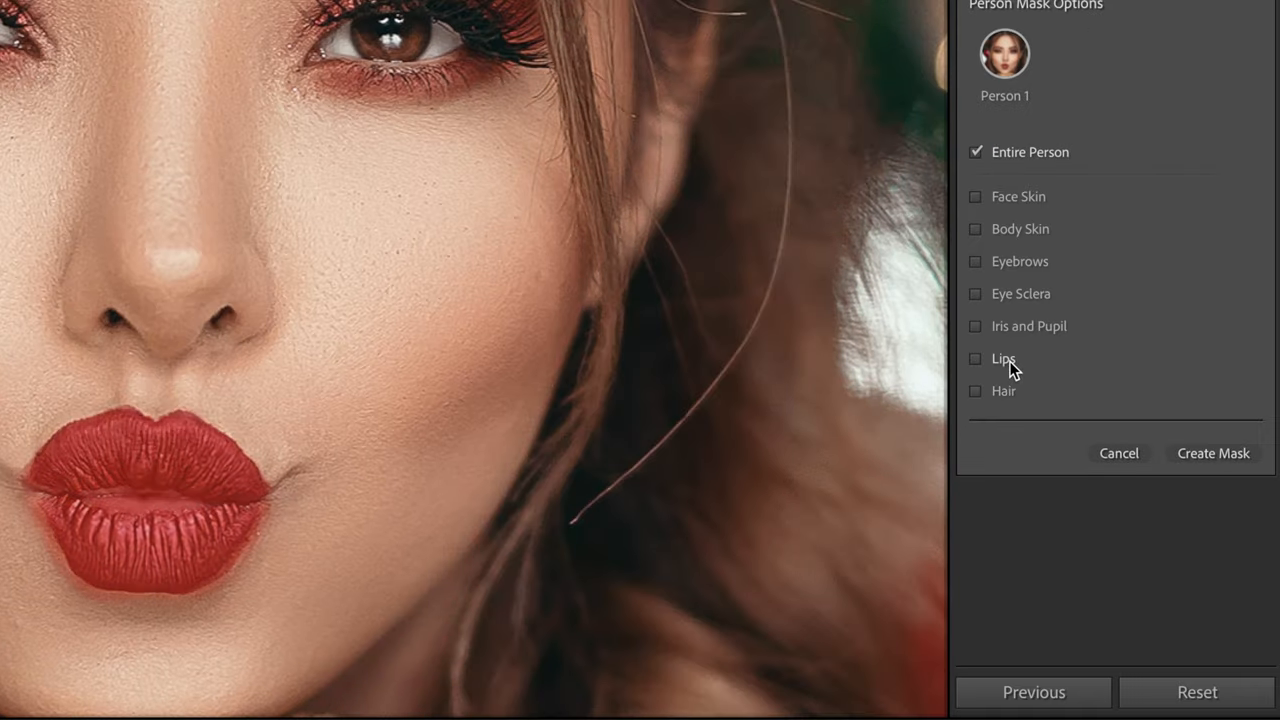
click(976, 358)
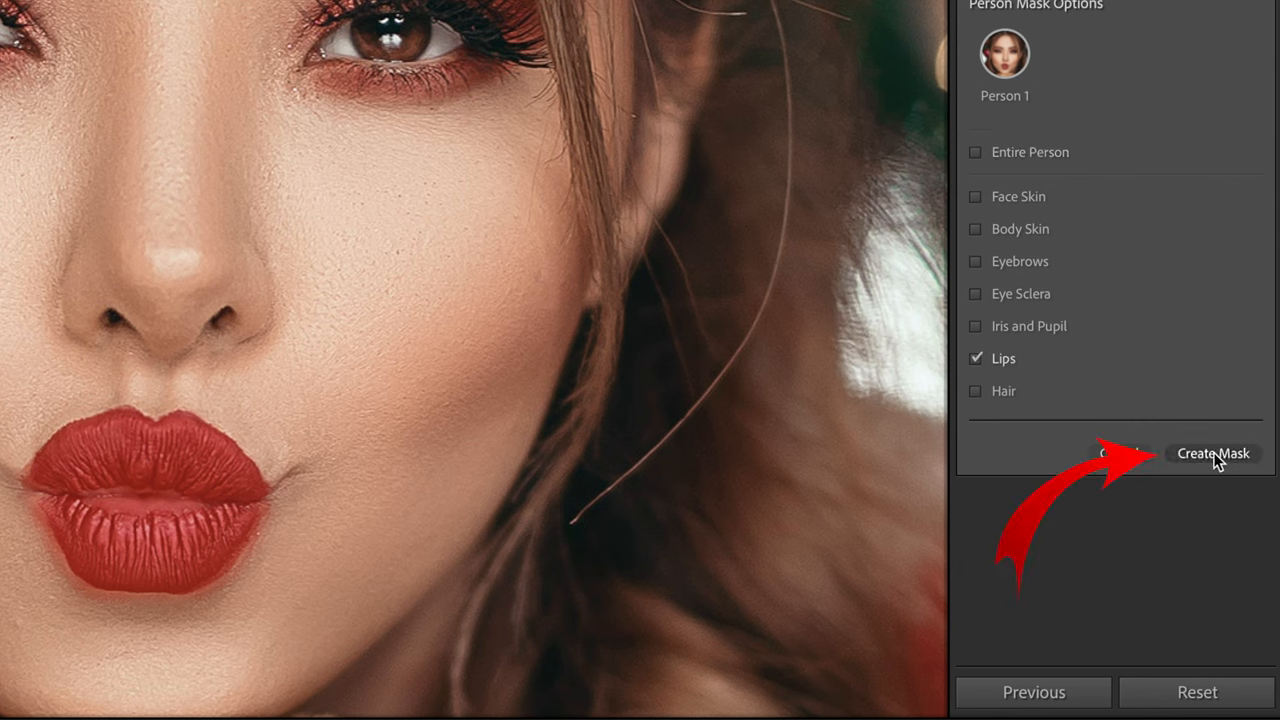
click(1212, 452)
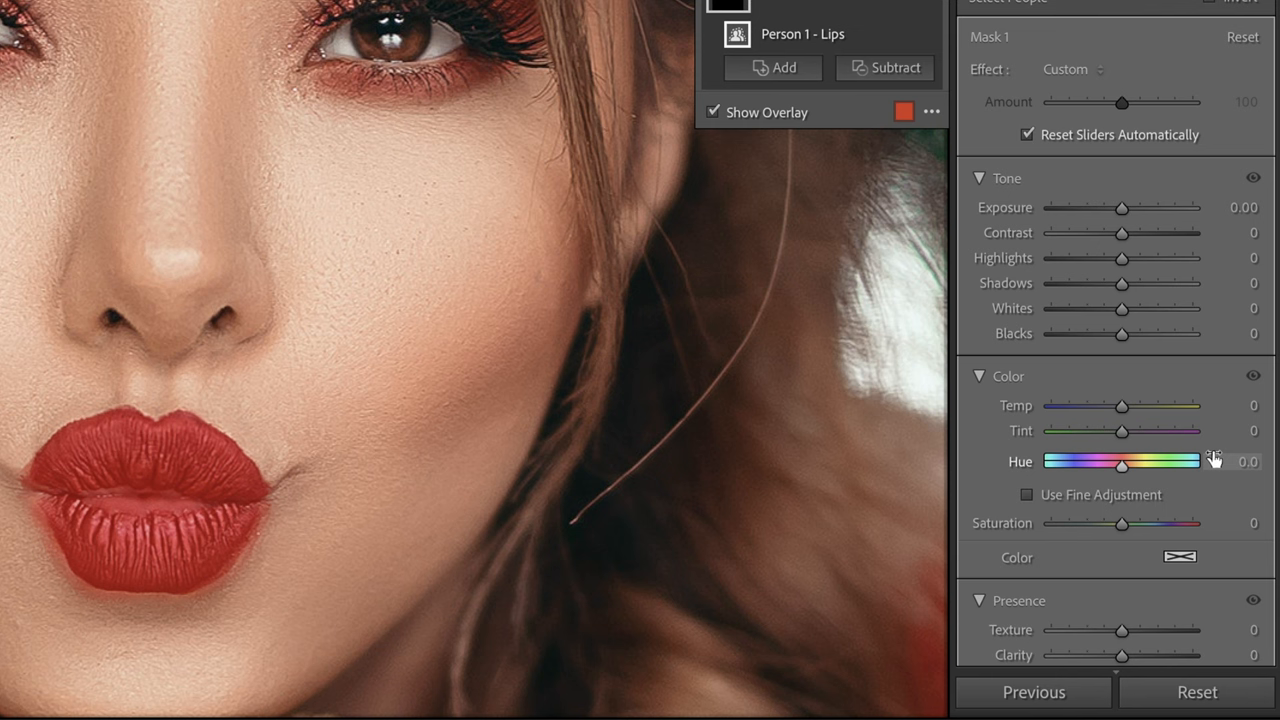
mouse_move(1212, 460)
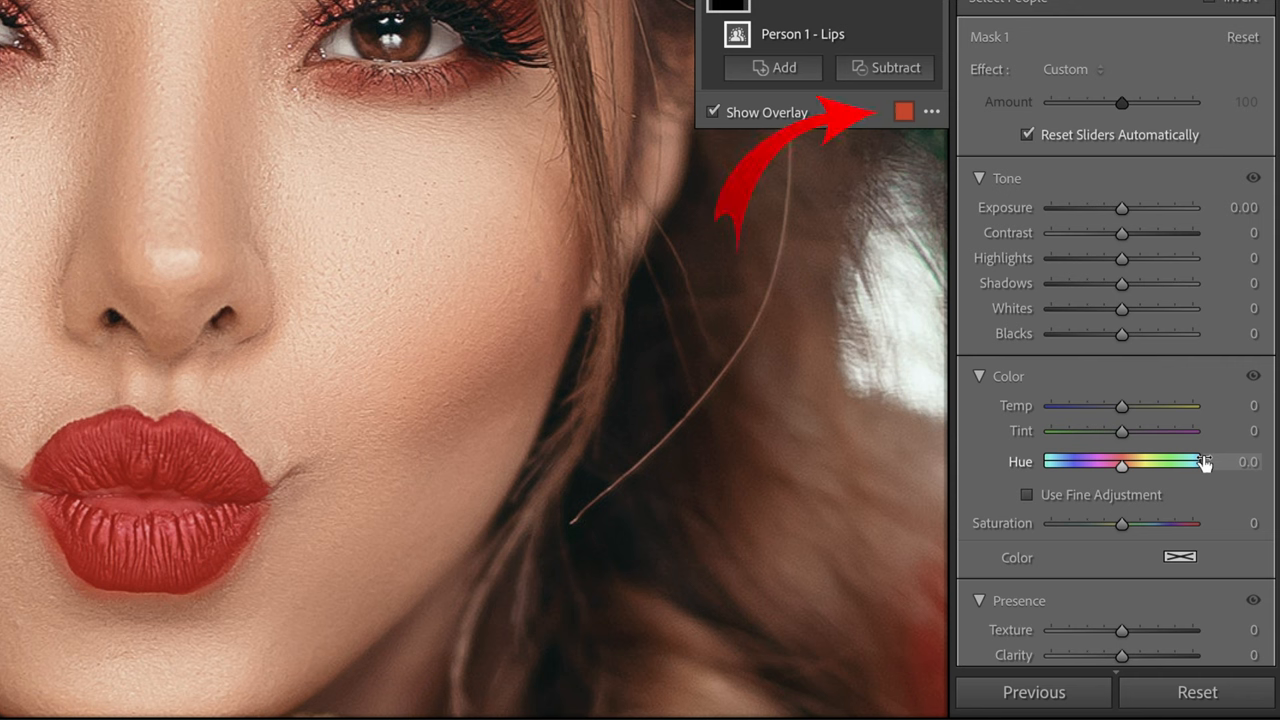
Change the lips mask overlay colour from red to blue.
click(906, 112)
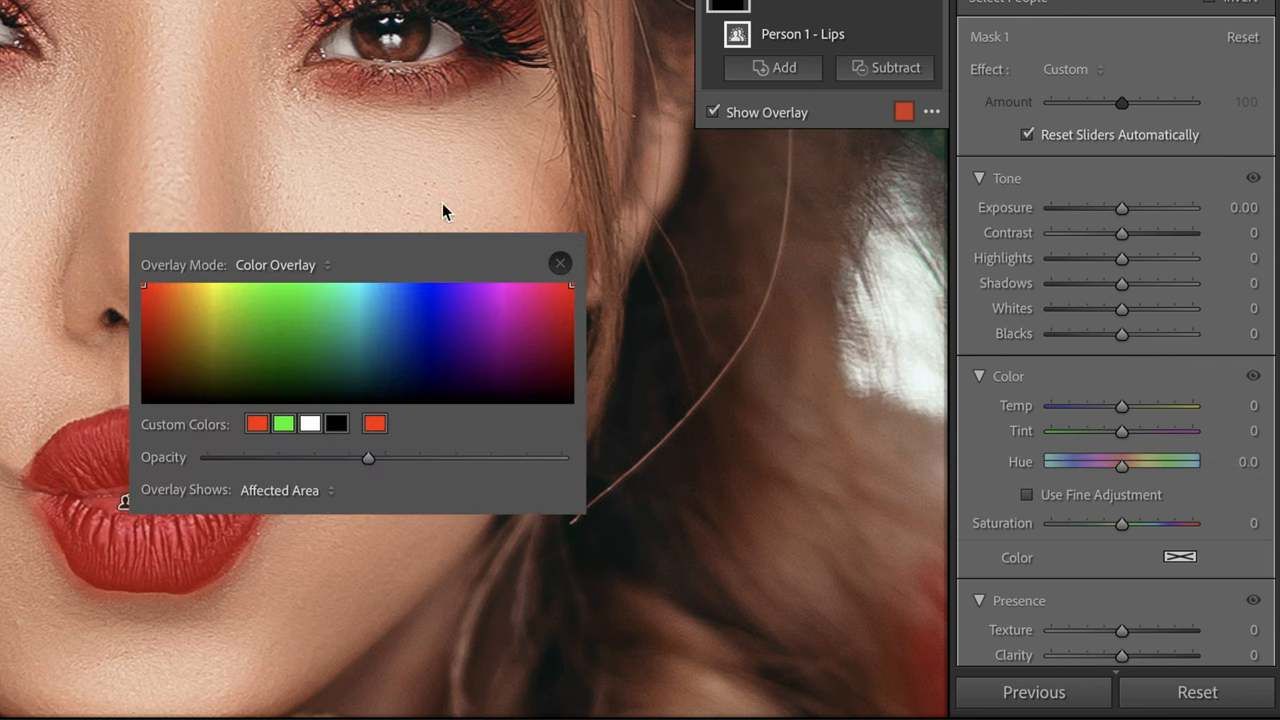
click(652, 272)
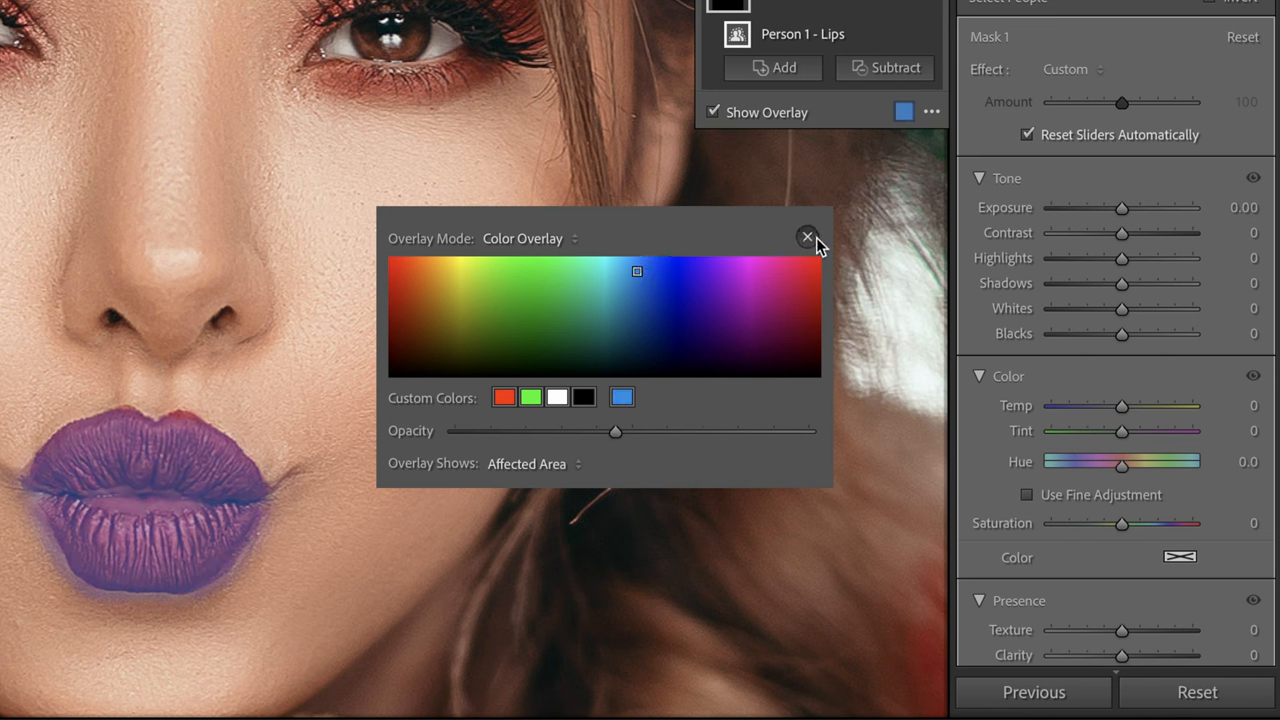
click(808, 238)
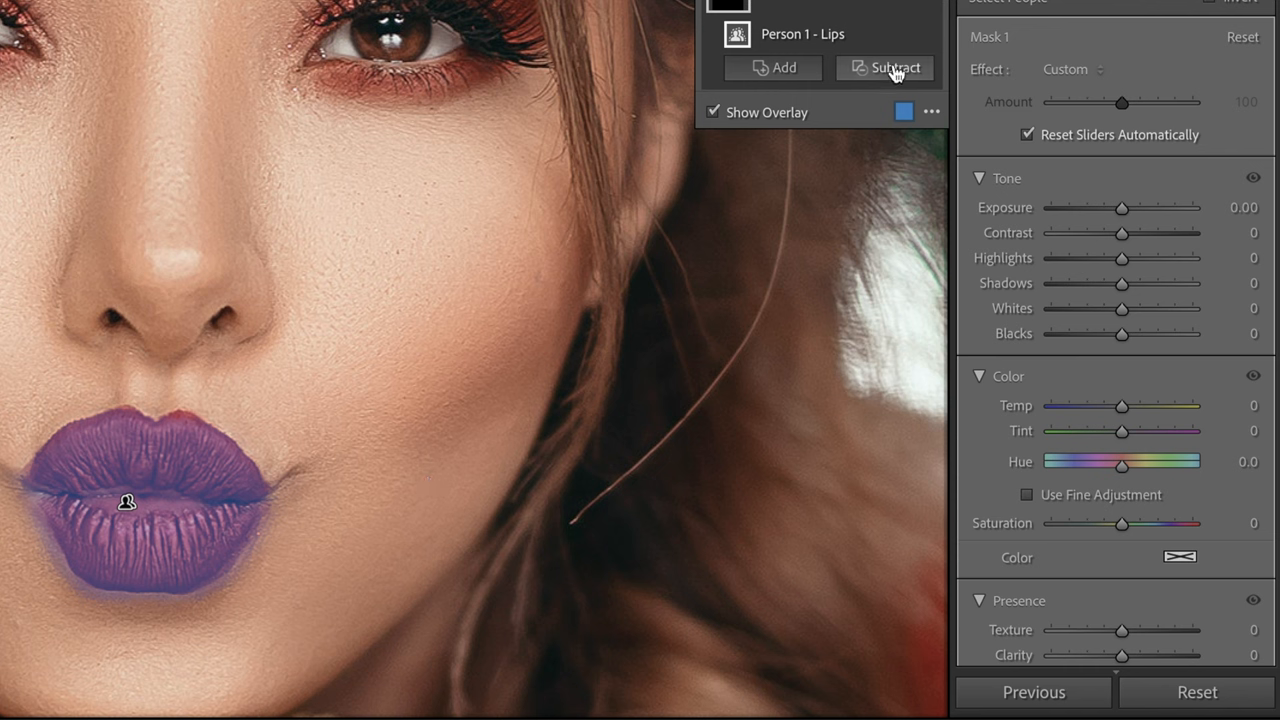
Subtract the mask spill around the lower lip with a brush.
click(772, 68)
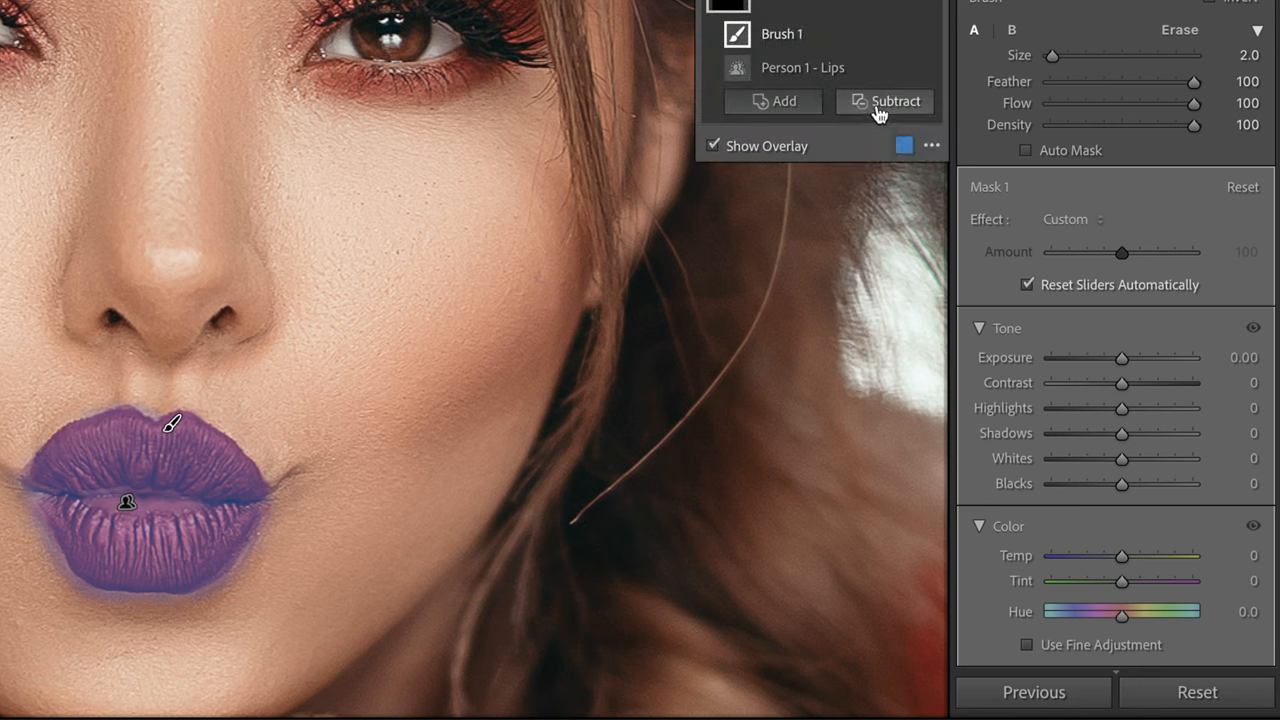
click(884, 100)
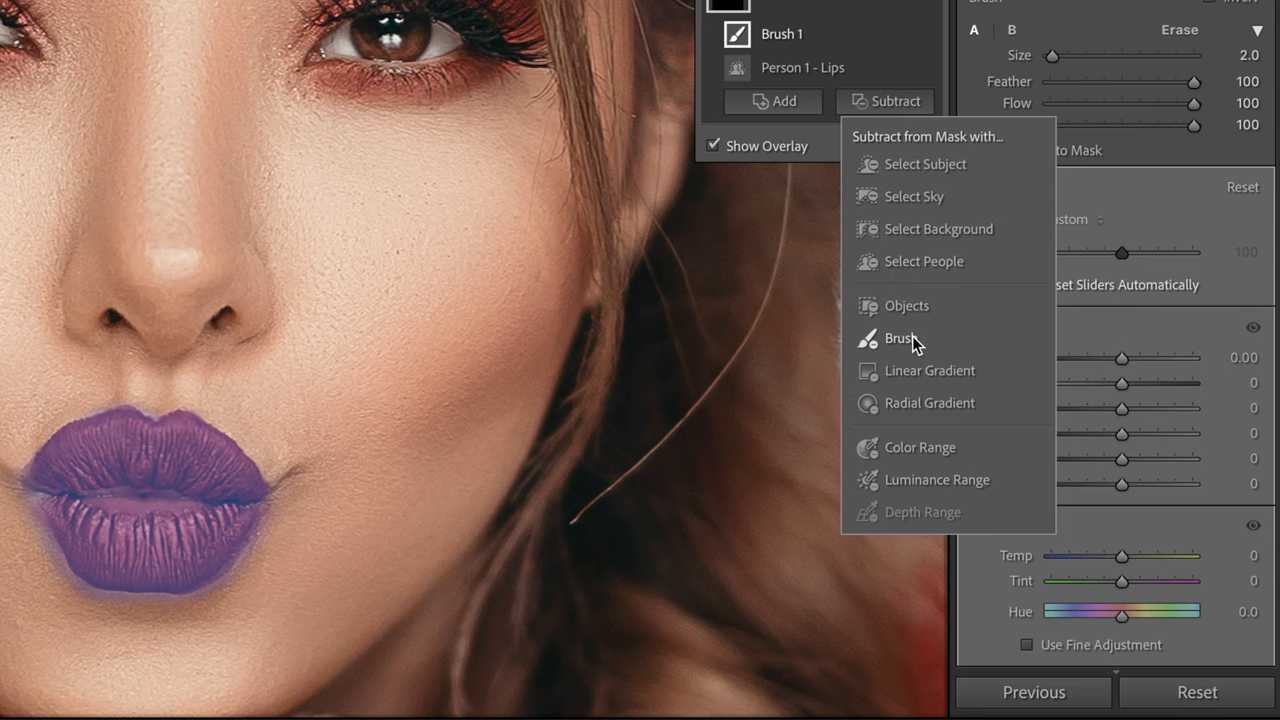
click(898, 338)
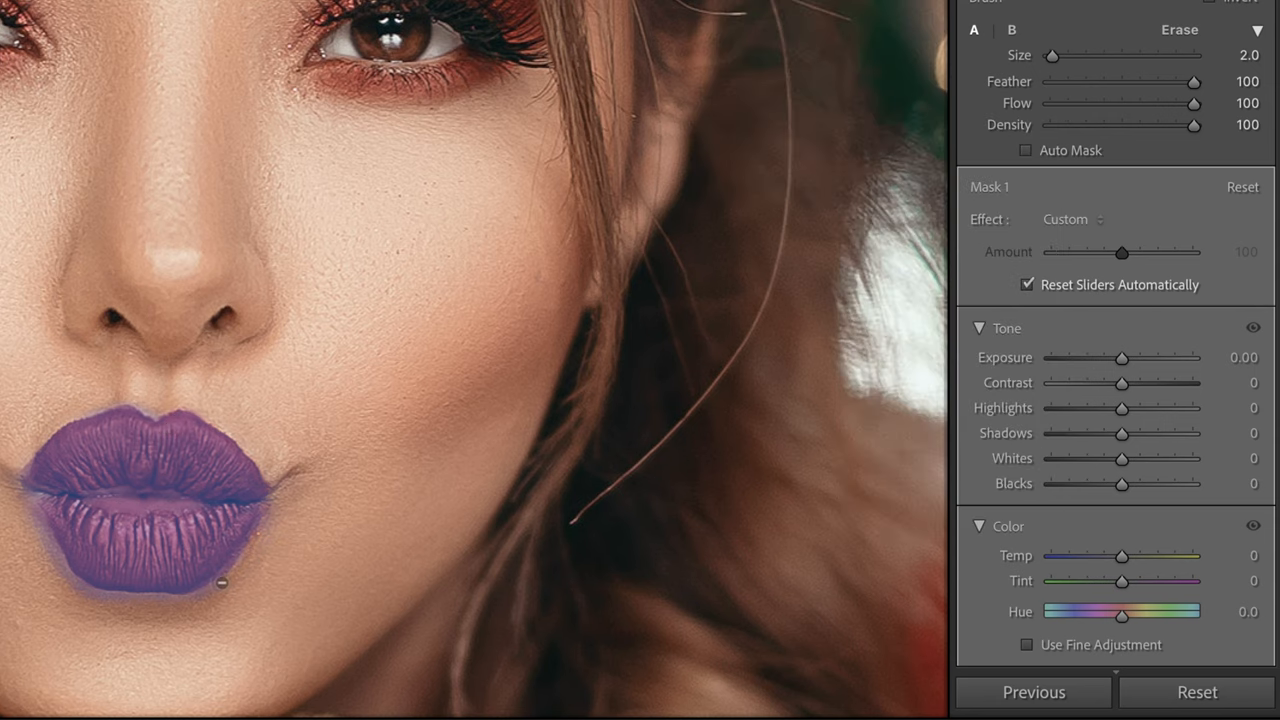
drag(216, 584, 70, 584)
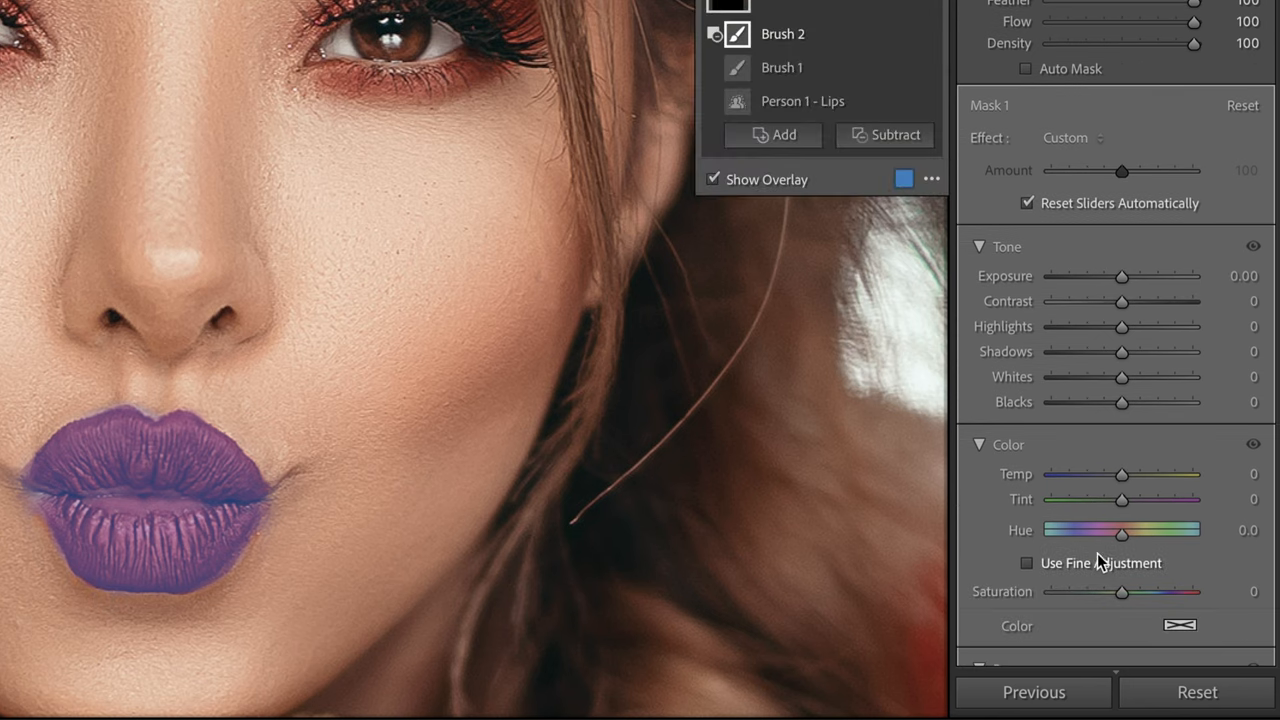
Shift the lips' hue to −59.0, turning them purple.
drag(1124, 528, 1118, 532)
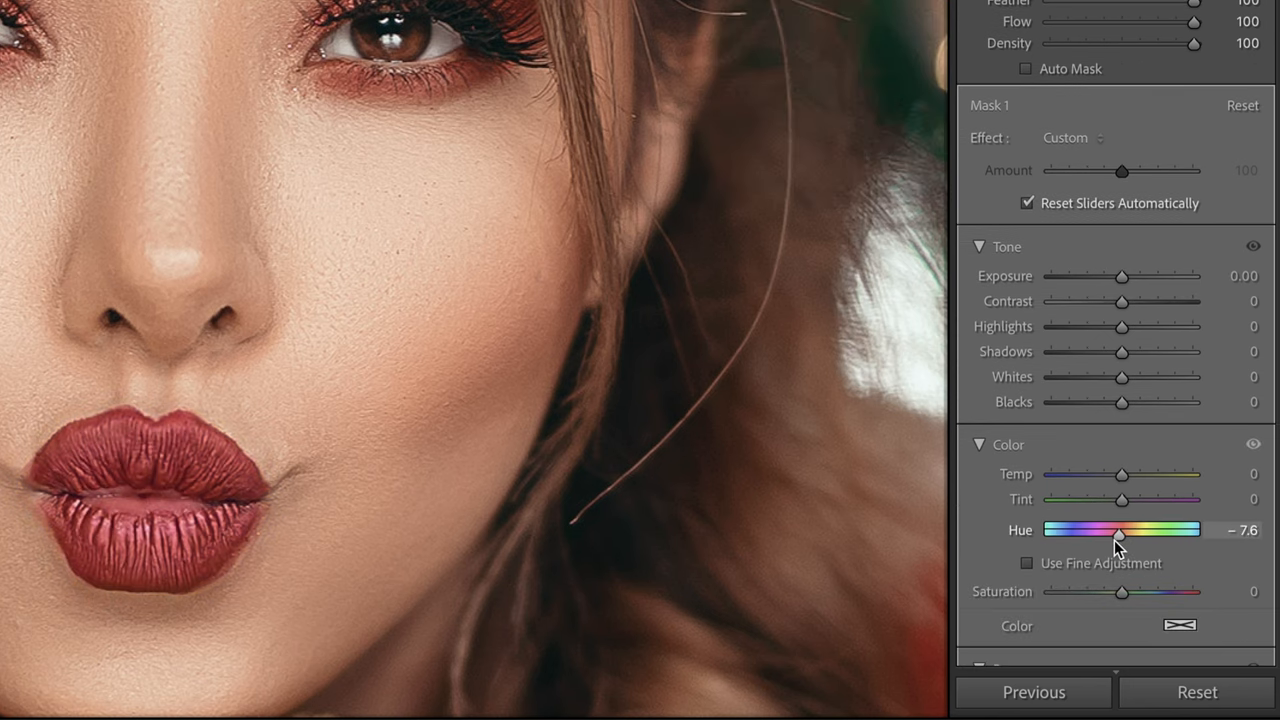
drag(1118, 532, 1080, 532)
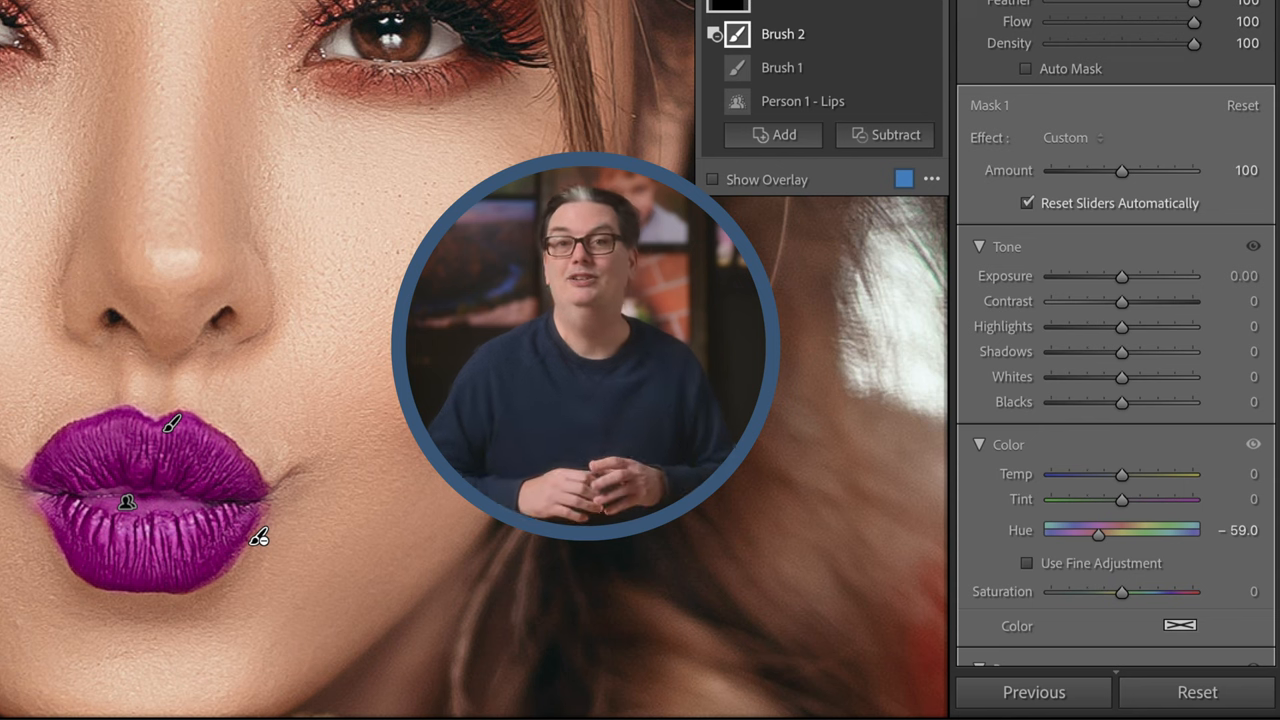